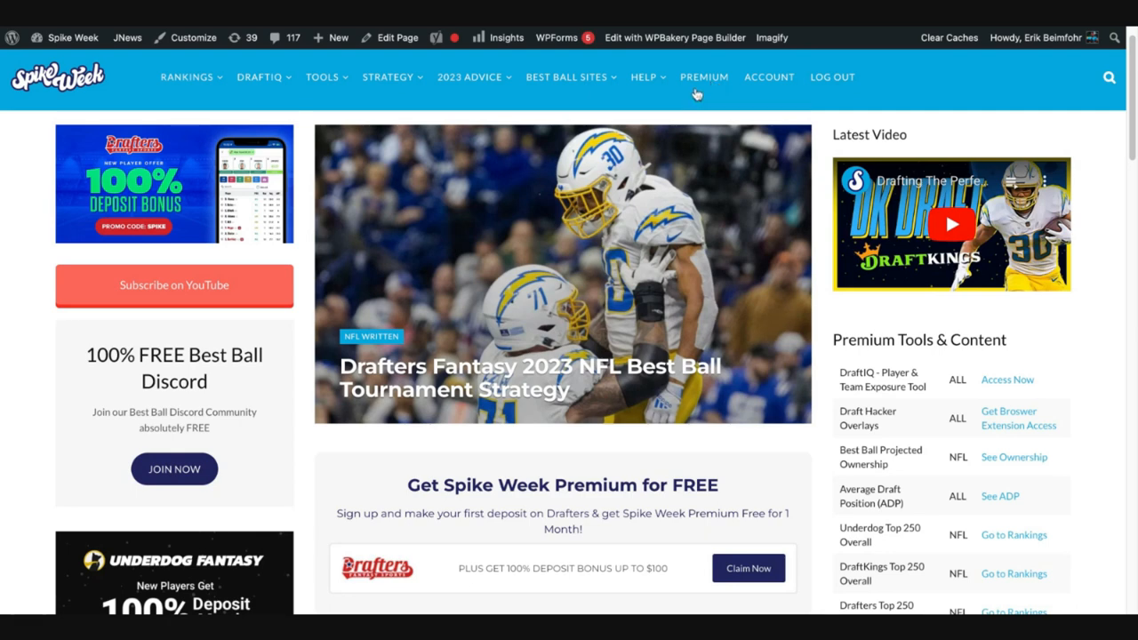
Open the DRAFTIQ menu listing DraftIQ Main, My Lineups, Player Combos and Sweat My Teams.
{"action": "left_click", "coordinate": [260, 76]}
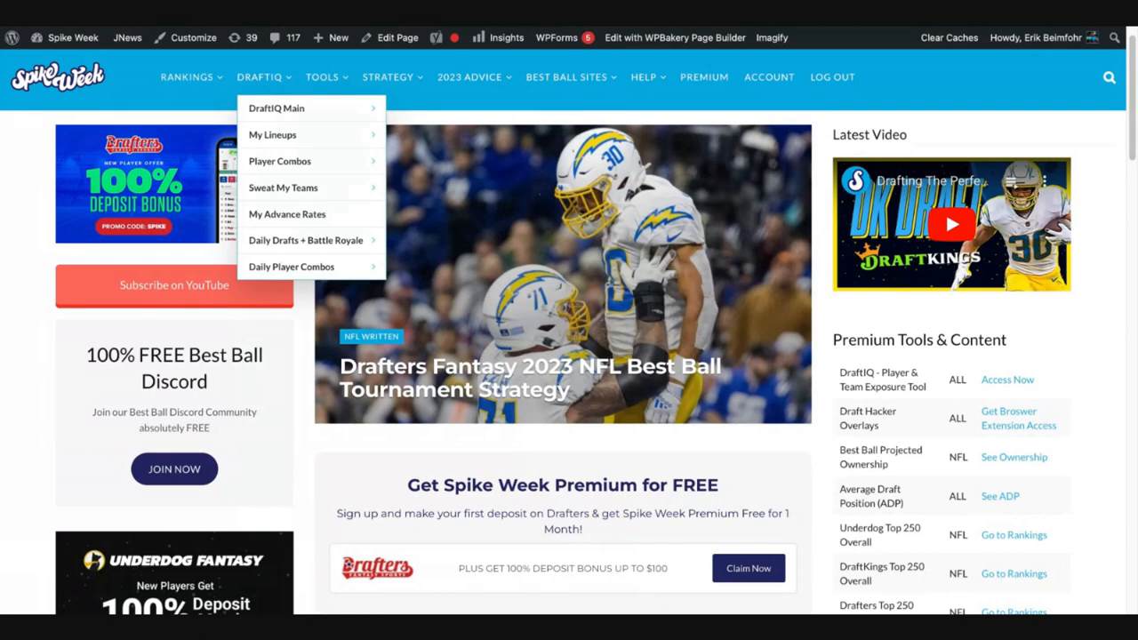
{"action": "mouse_move", "coordinate": [276, 107]}
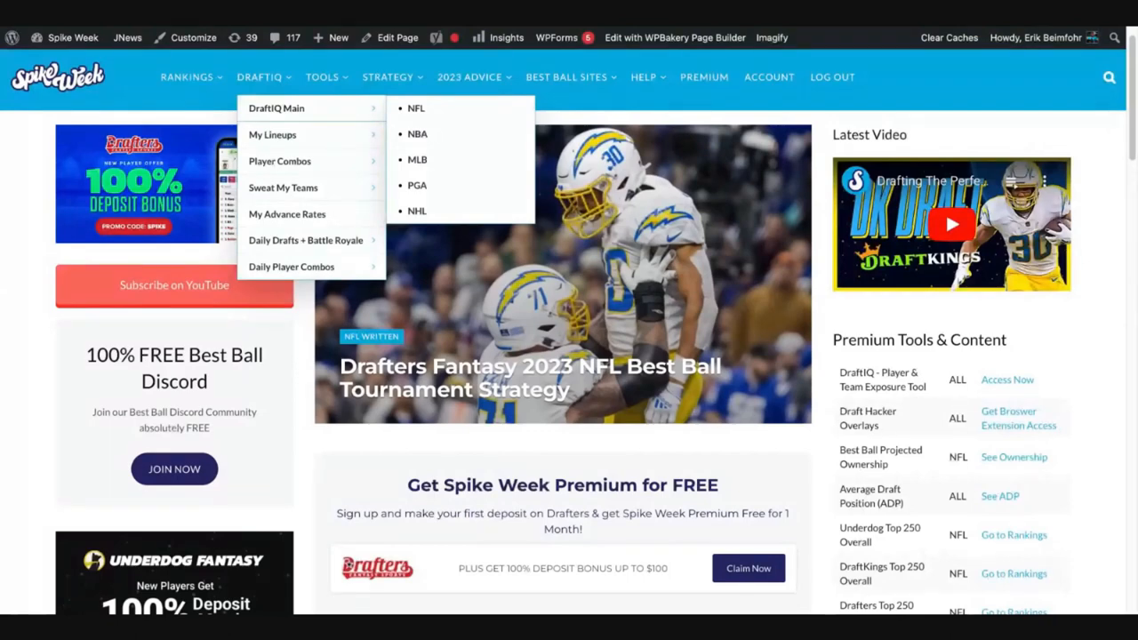
Open NFL DraftIQ Main and view player exposure for The Big Dog 2, All Tournaments, then Best Ball Mania III.
{"action": "left_click", "coordinate": [277, 108]}
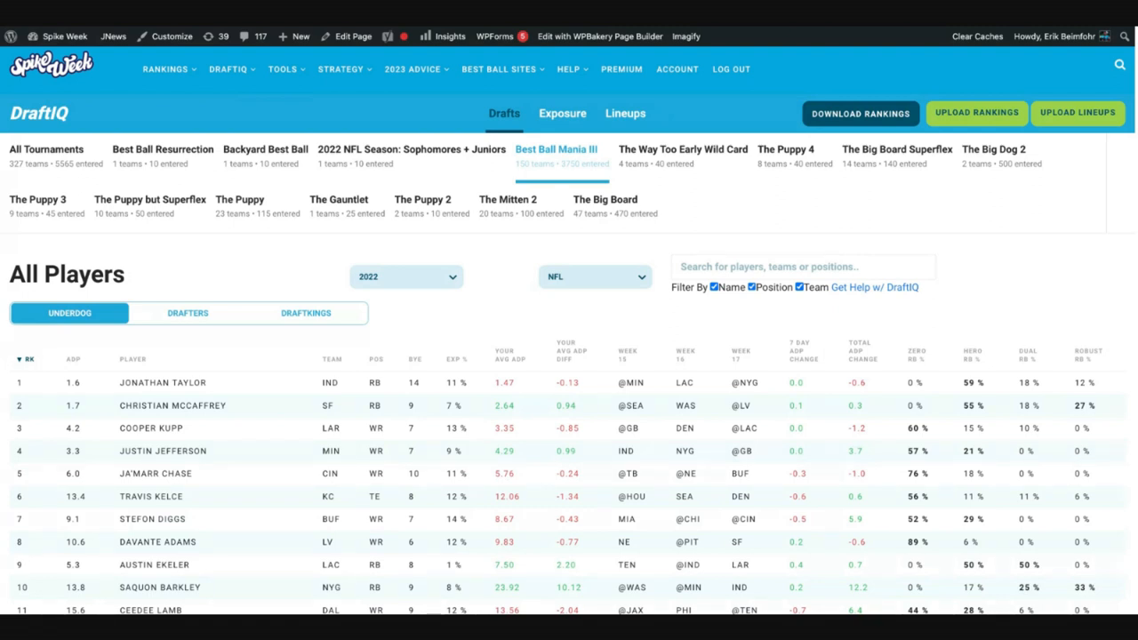
{"action": "left_click", "coordinate": [993, 148]}
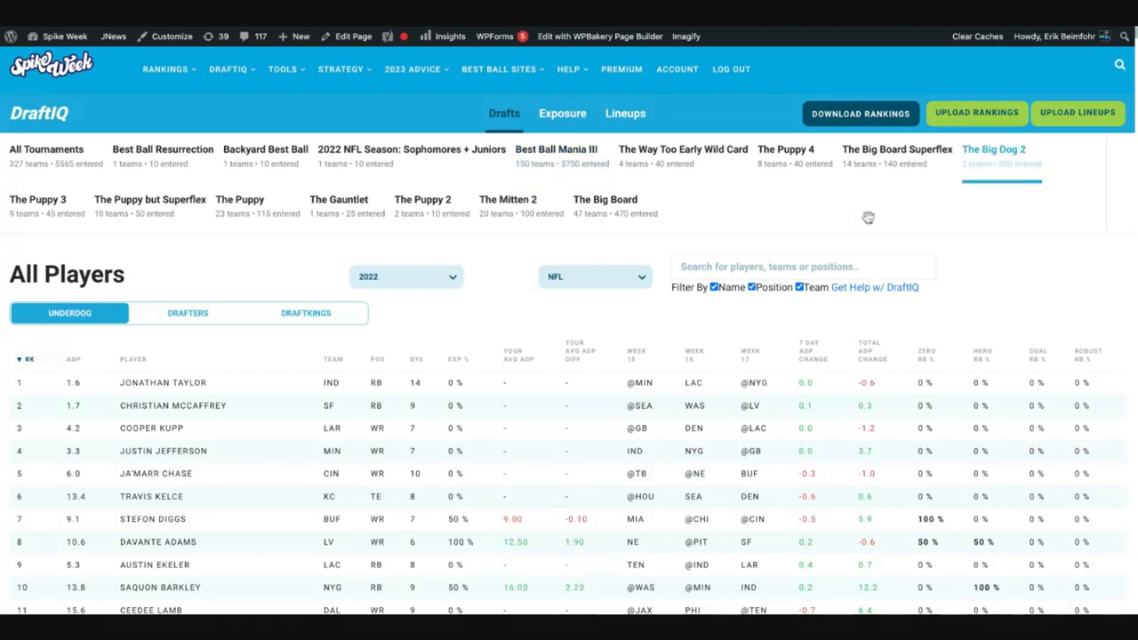
{"action": "left_click", "coordinate": [46, 149]}
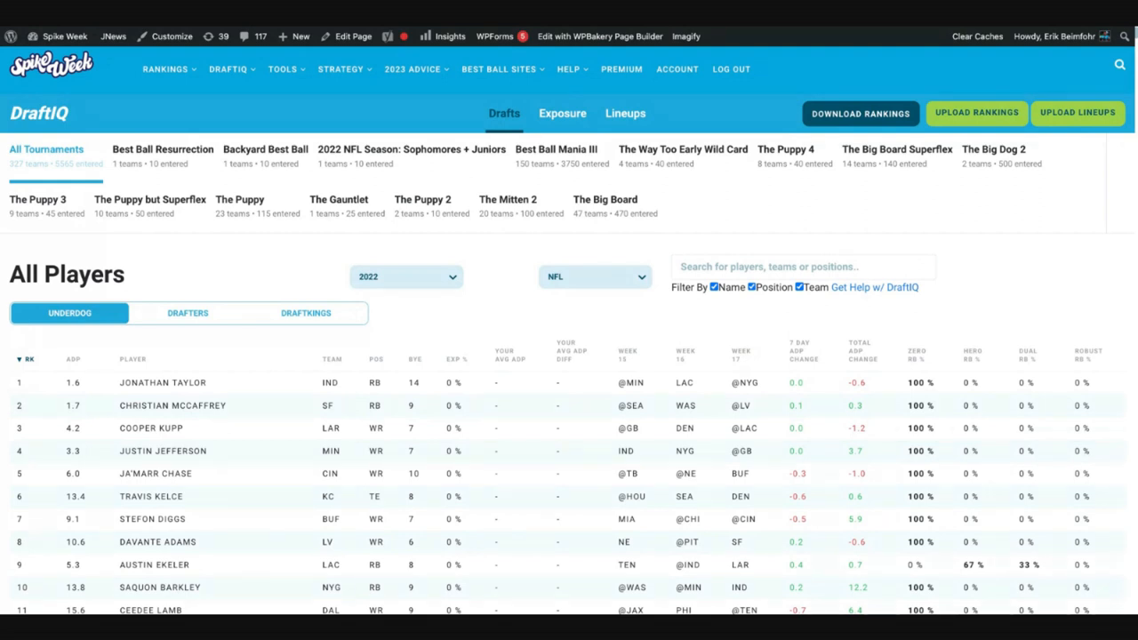
{"action": "left_click", "coordinate": [555, 149]}
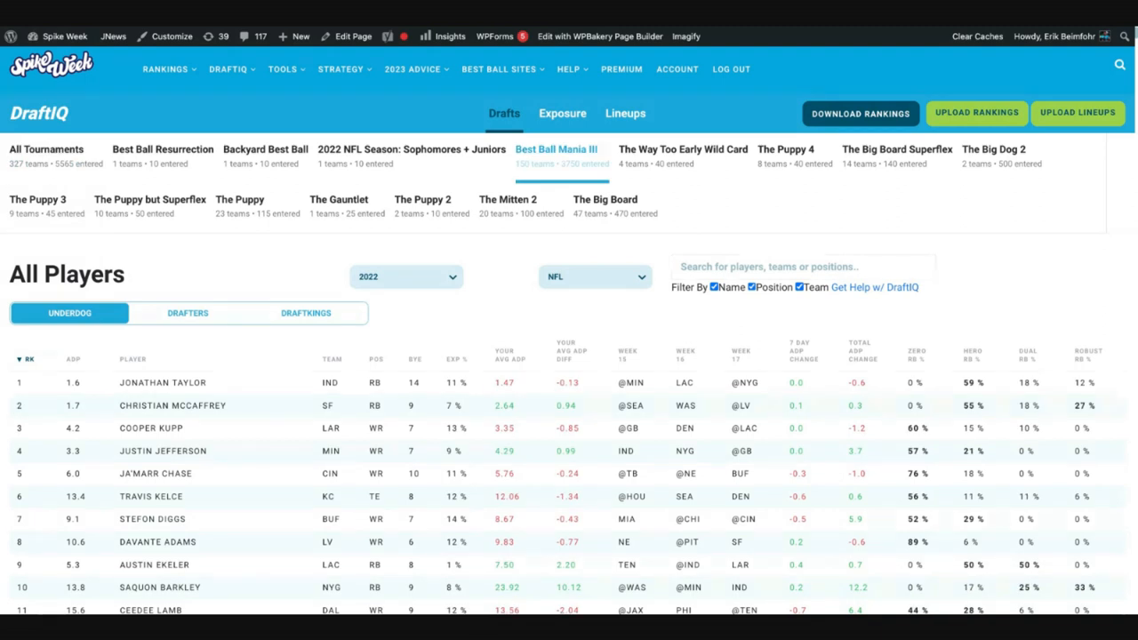
{"action": "mouse_move", "coordinate": [545, 316]}
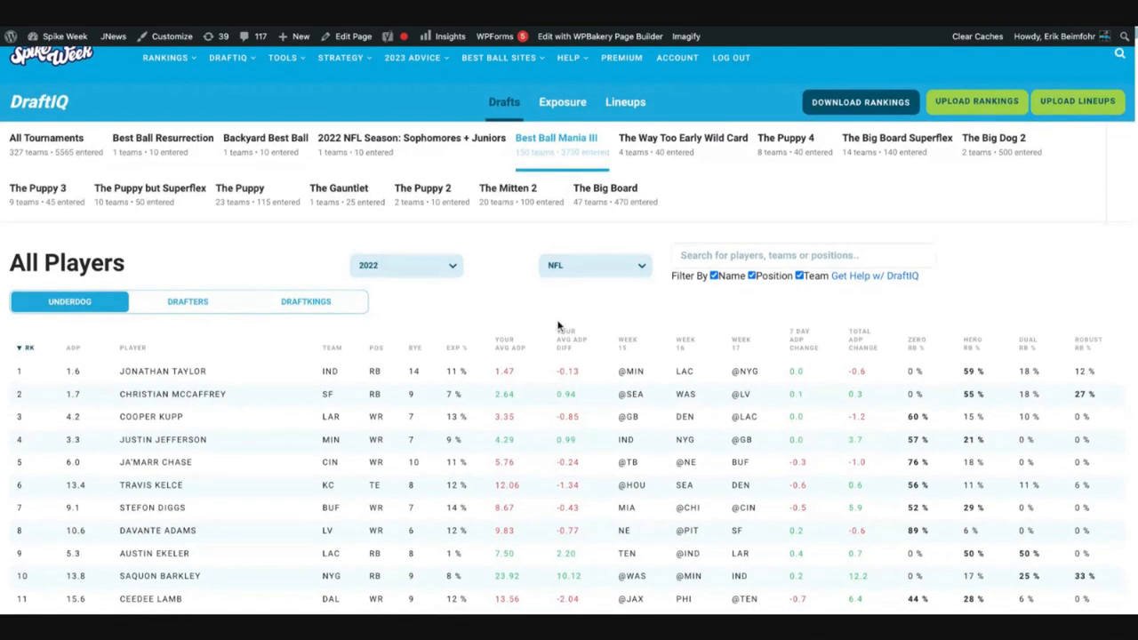
In the All Players table, try Your Avg ADP and RK sorts, then sort by EXP %.
{"action": "scroll", "scroll_direction": "down", "scroll_amount": 3}
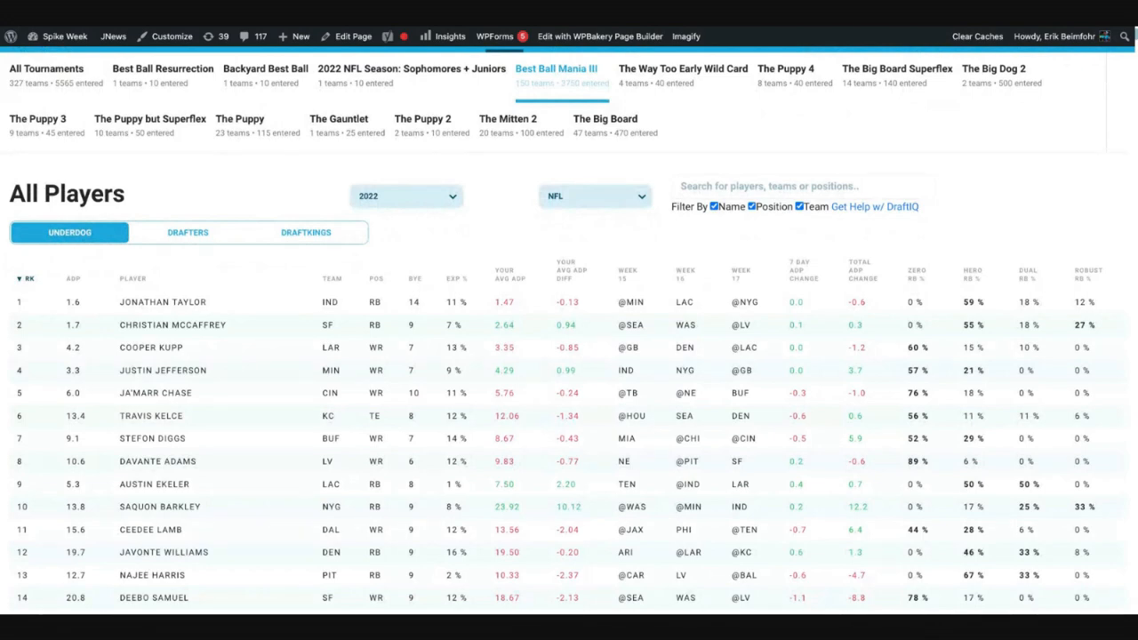
{"action": "scroll", "scroll_direction": "down", "scroll_amount": 3}
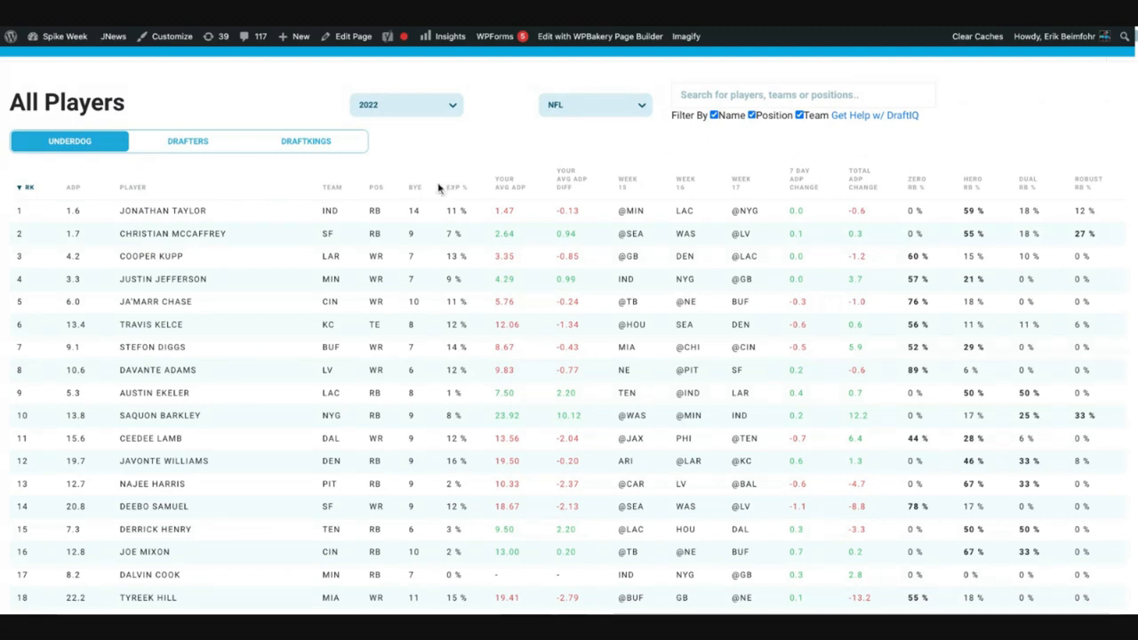
{"action": "left_click", "coordinate": [509, 183]}
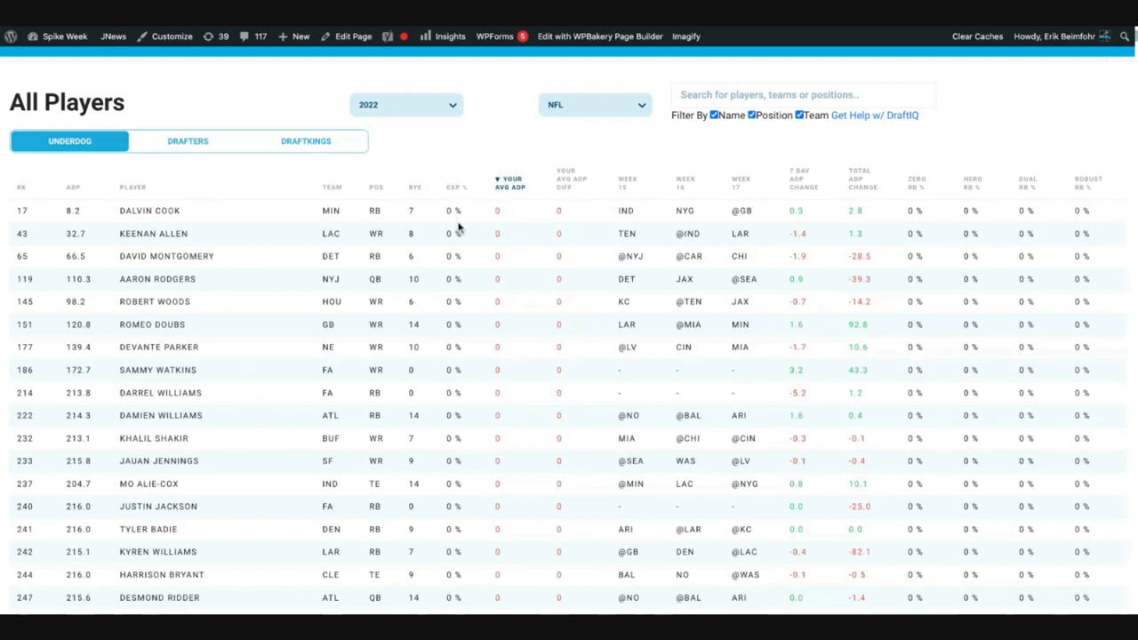
{"action": "mouse_move", "coordinate": [21, 188]}
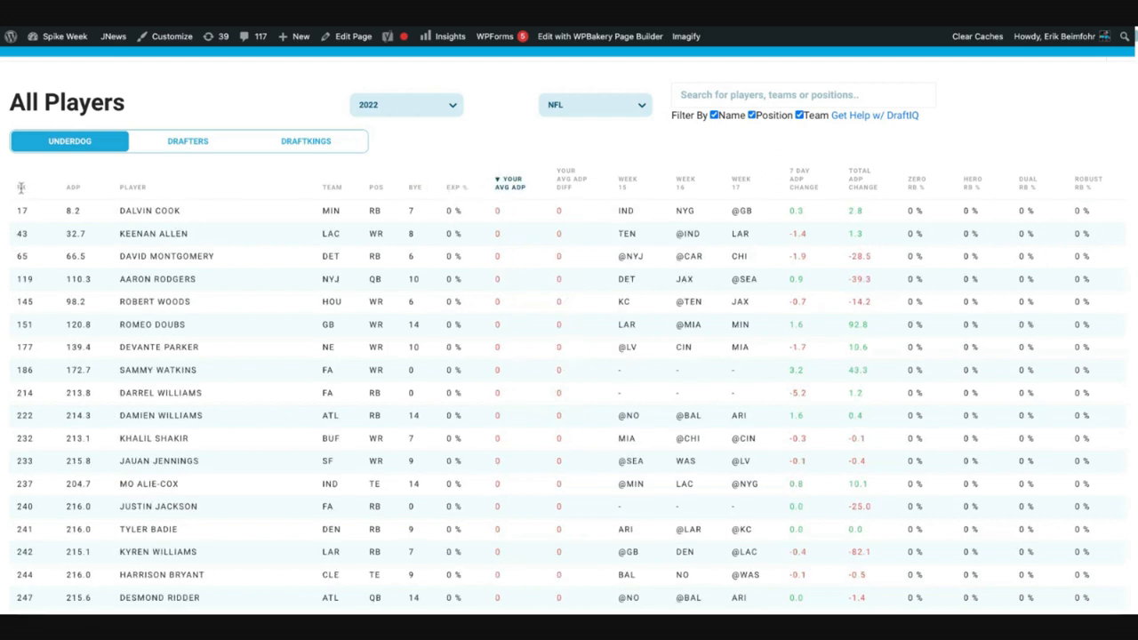
{"action": "left_click", "coordinate": [27, 186]}
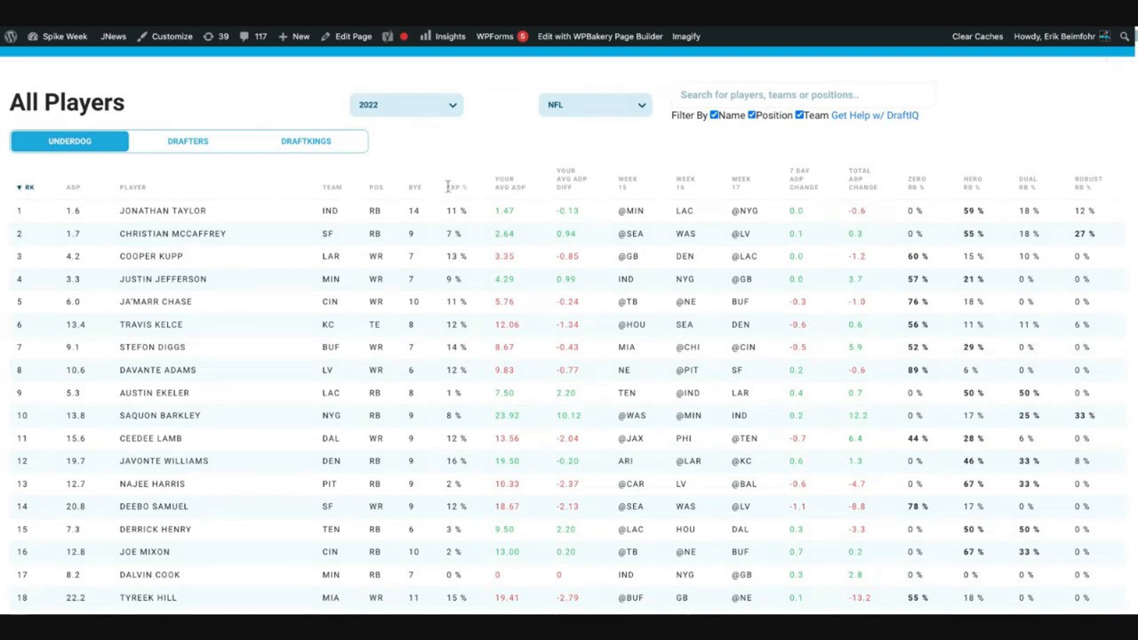
{"action": "left_click", "coordinate": [452, 187]}
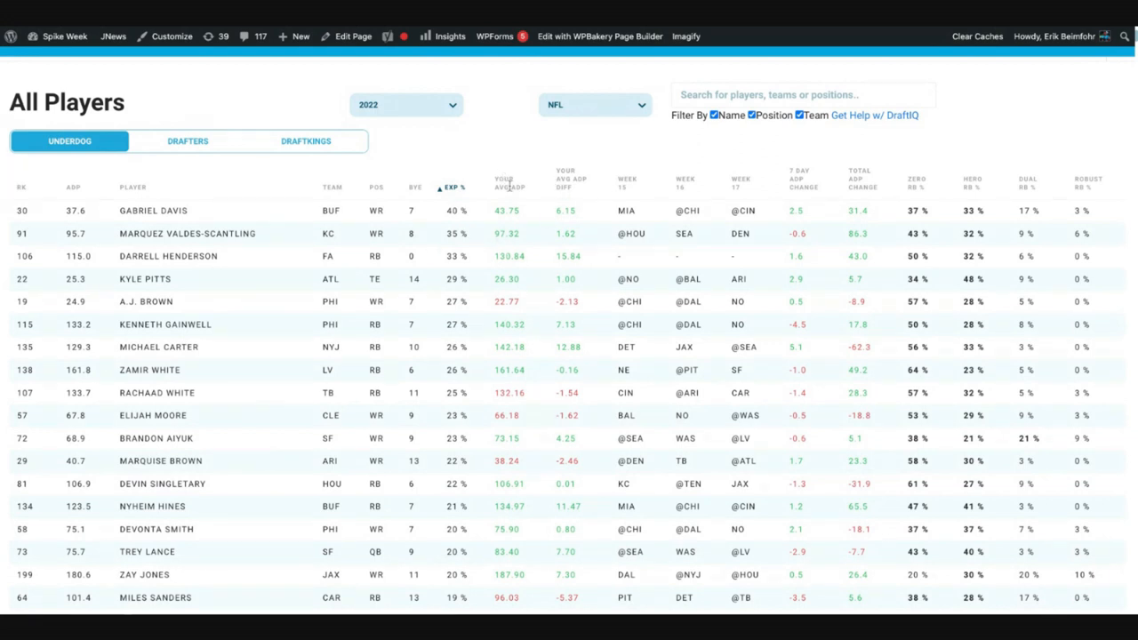
{"action": "mouse_move", "coordinate": [495, 213]}
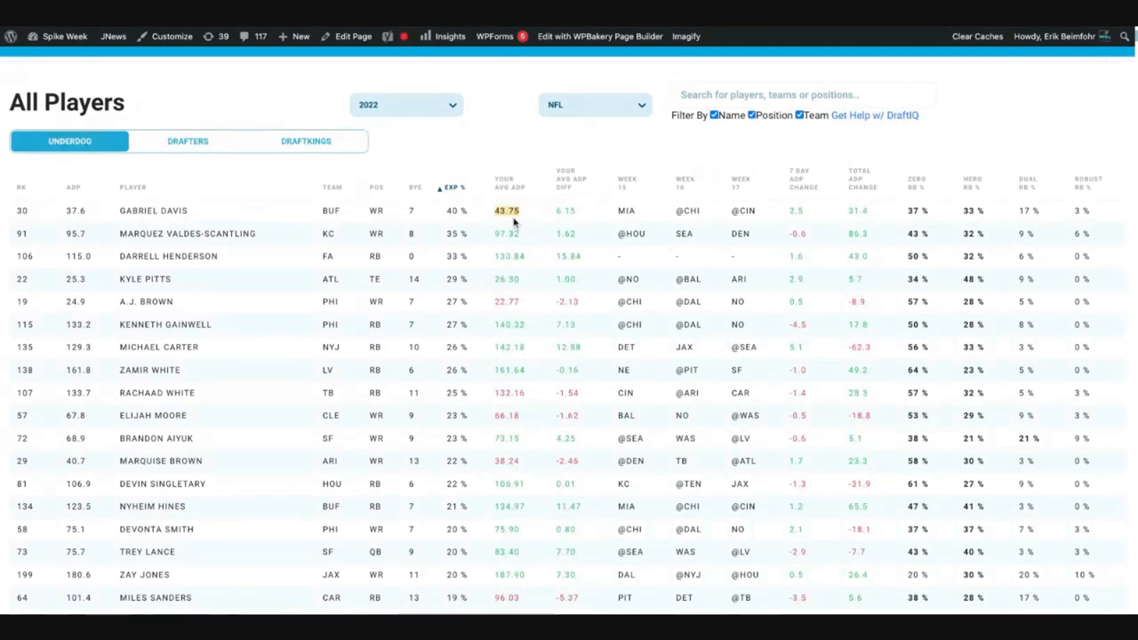
{"action": "mouse_move", "coordinate": [514, 222]}
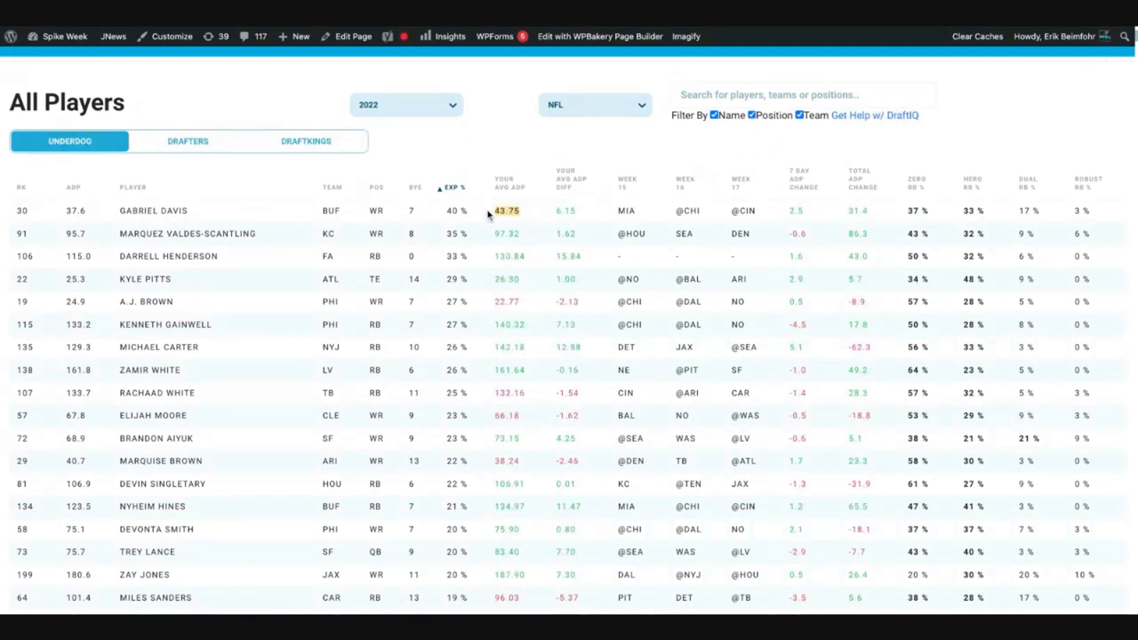
{"action": "mouse_move", "coordinate": [488, 216]}
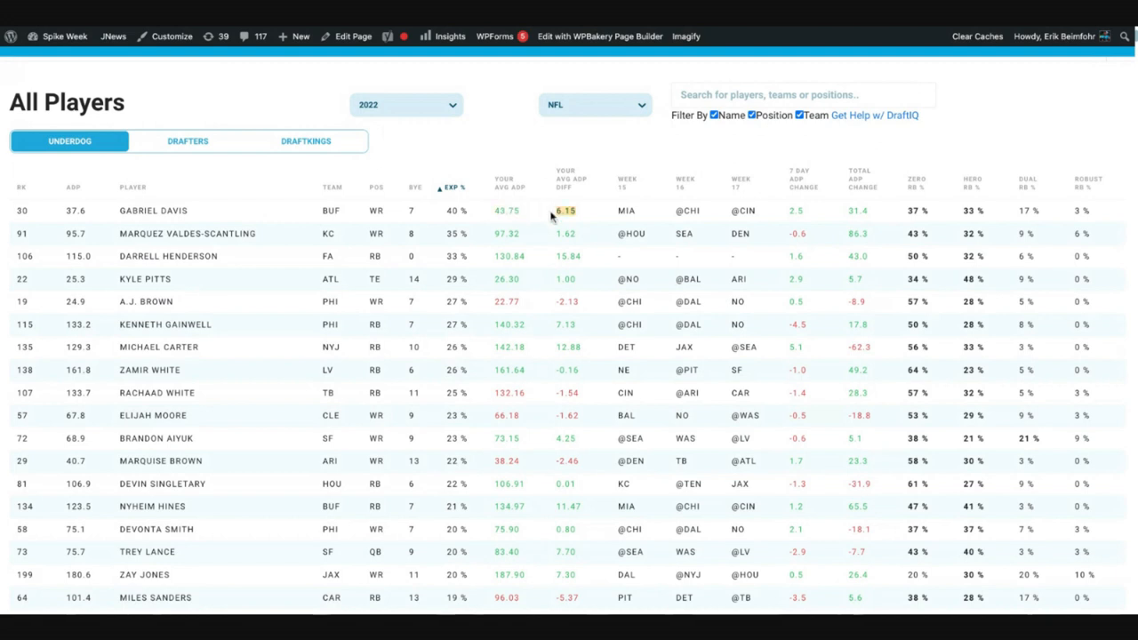
{"action": "mouse_move", "coordinate": [580, 216]}
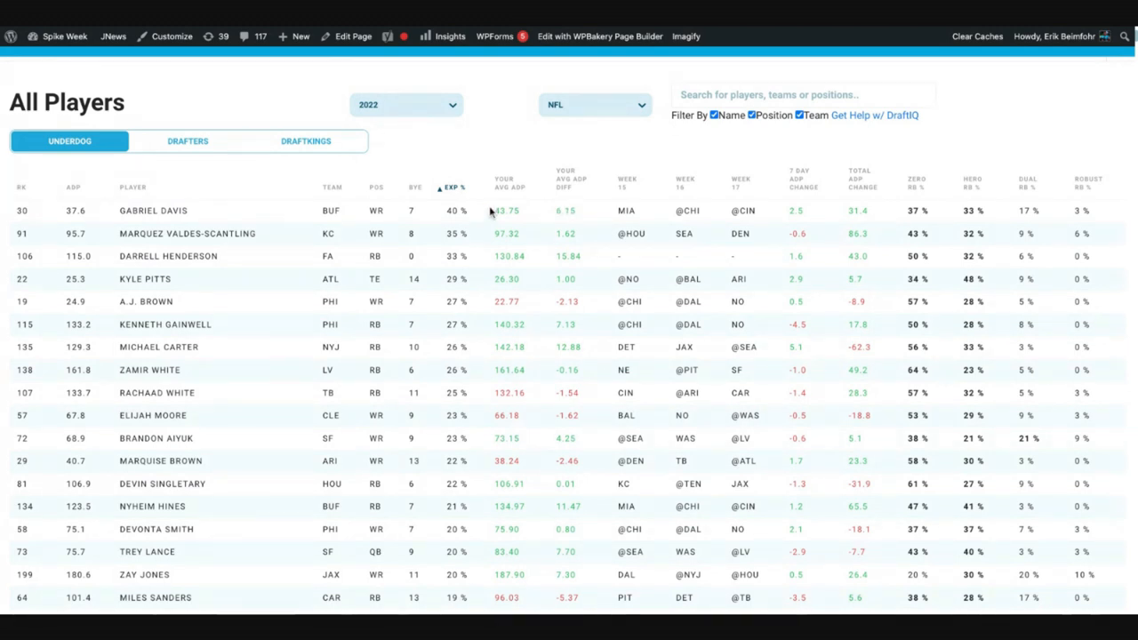
{"action": "mouse_move", "coordinate": [687, 258]}
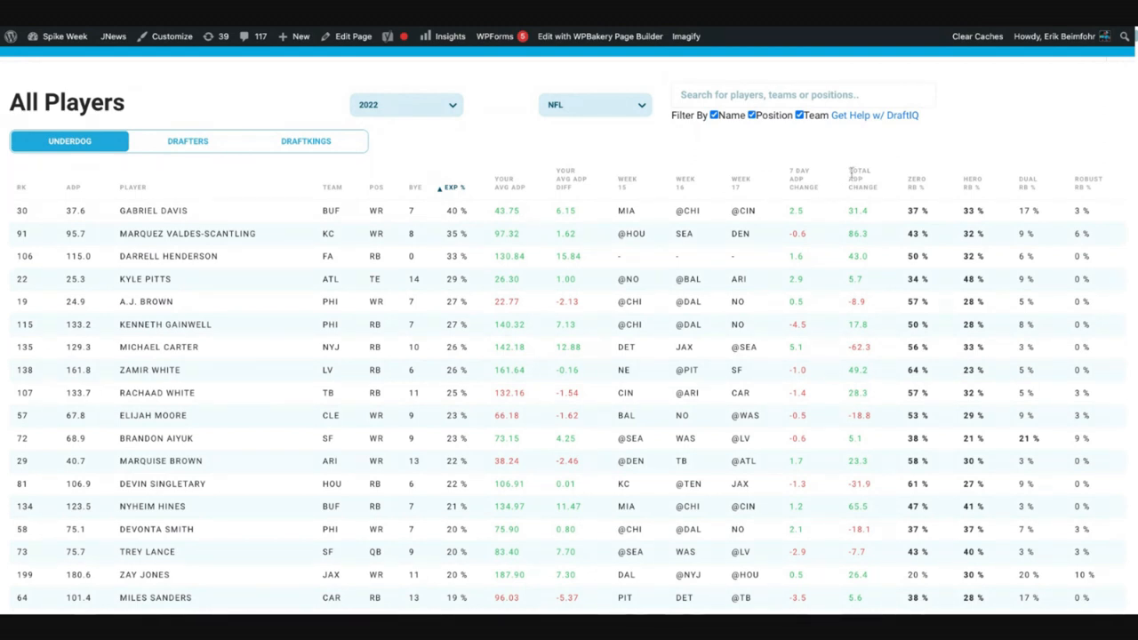
{"action": "mouse_move", "coordinate": [895, 257]}
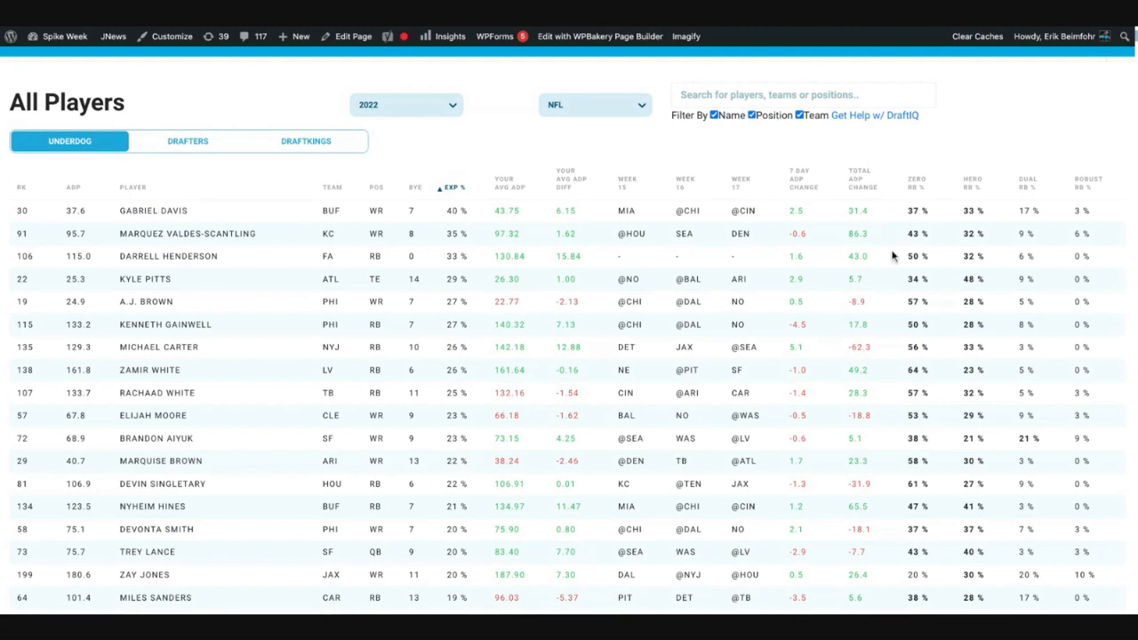
{"action": "mouse_move", "coordinate": [927, 229]}
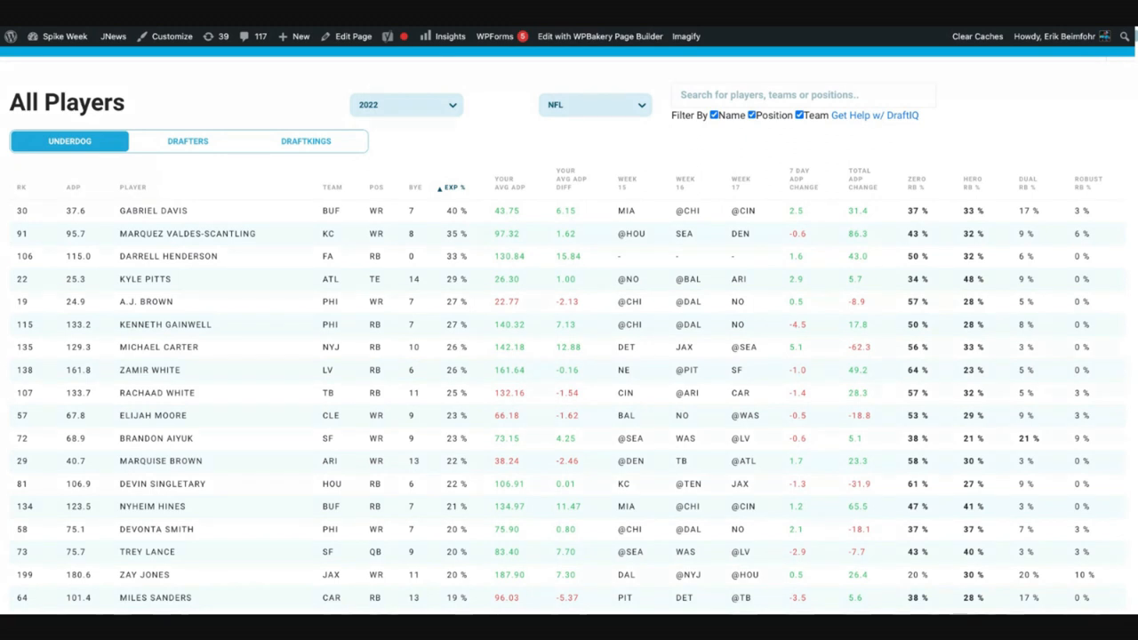
{"action": "mouse_move", "coordinate": [905, 182]}
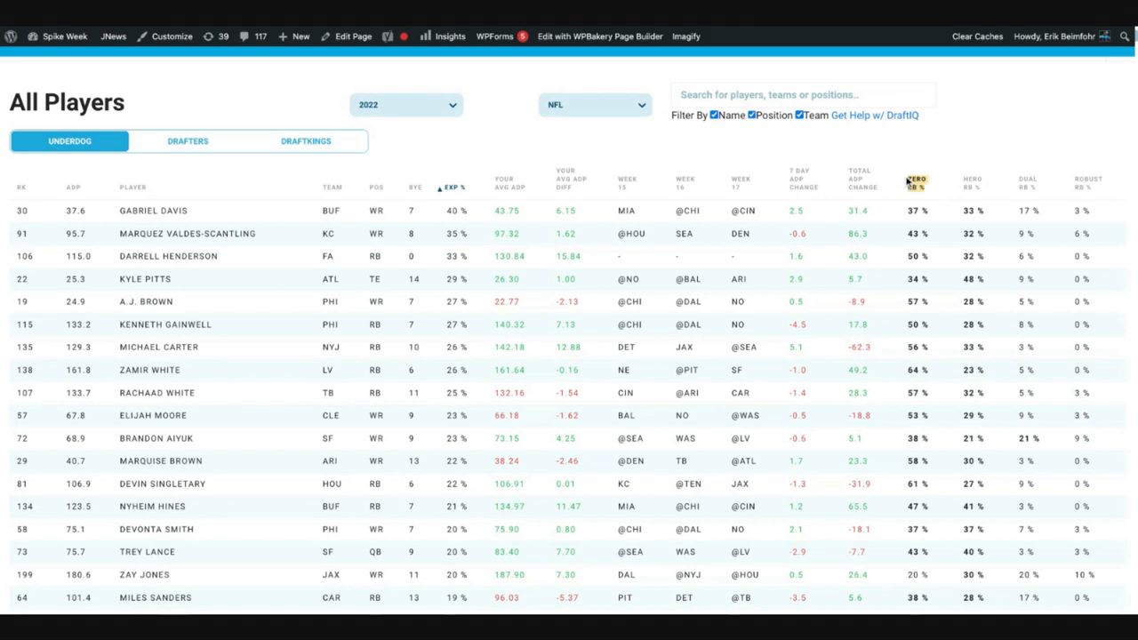
{"action": "left_click", "coordinate": [916, 180]}
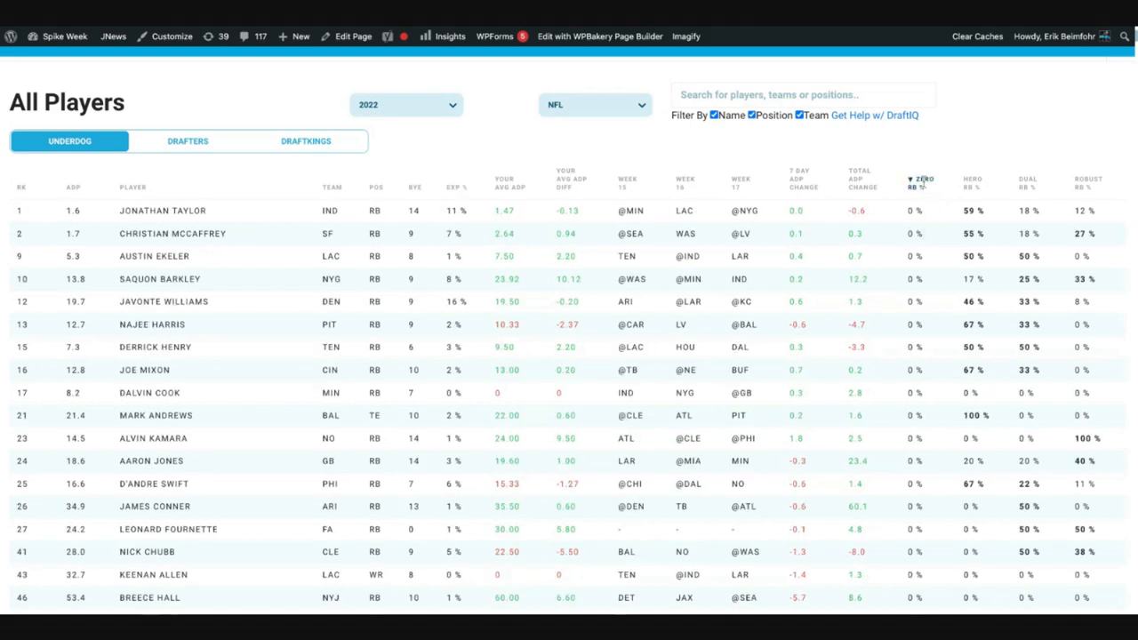
{"action": "left_click", "coordinate": [922, 182]}
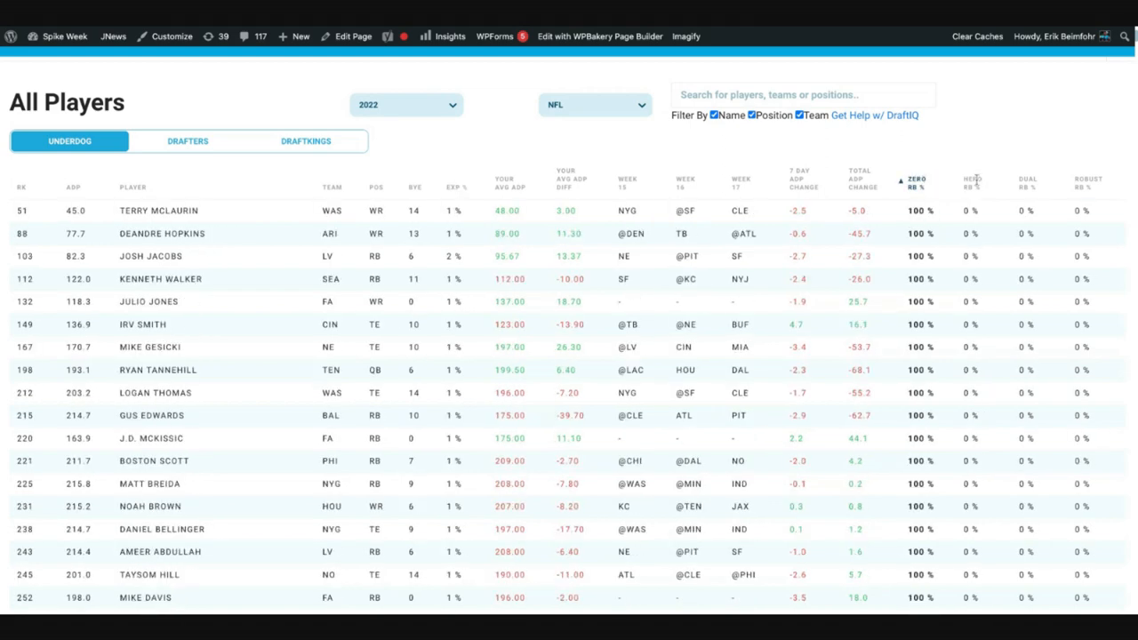
{"action": "left_click", "coordinate": [973, 178]}
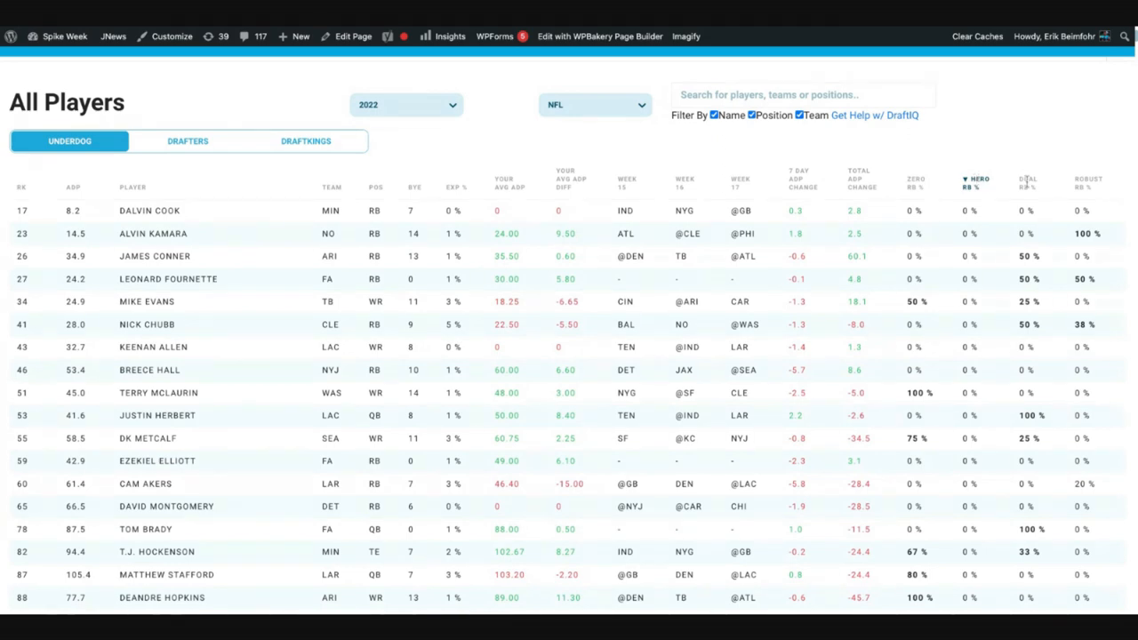
{"action": "left_click", "coordinate": [1027, 182]}
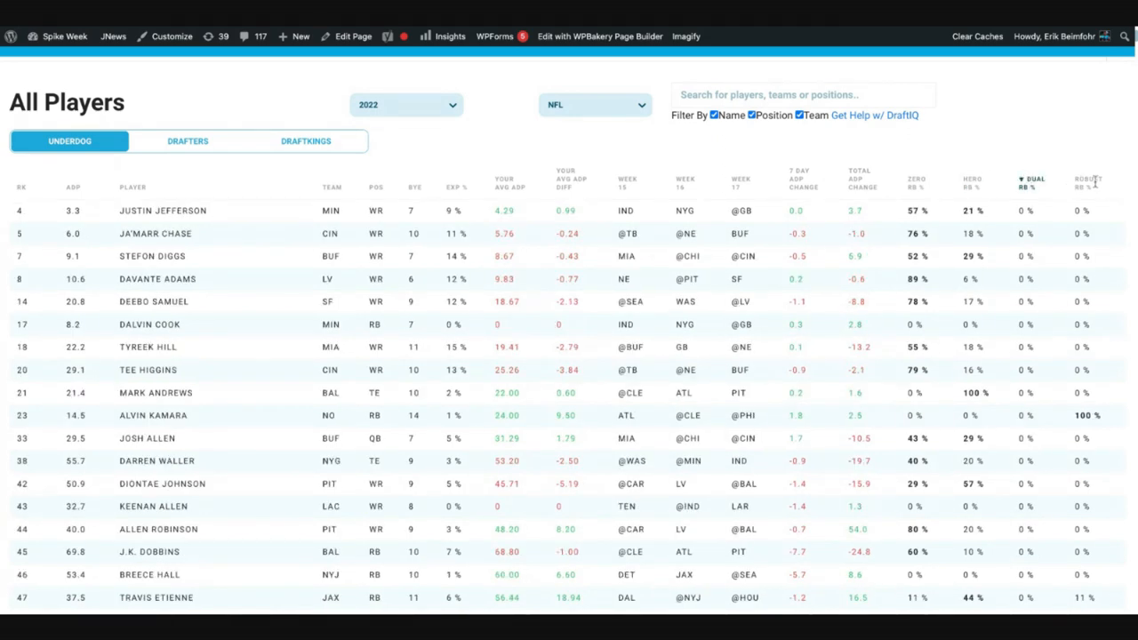
{"action": "scroll", "scroll_direction": "up", "scroll_amount": 3}
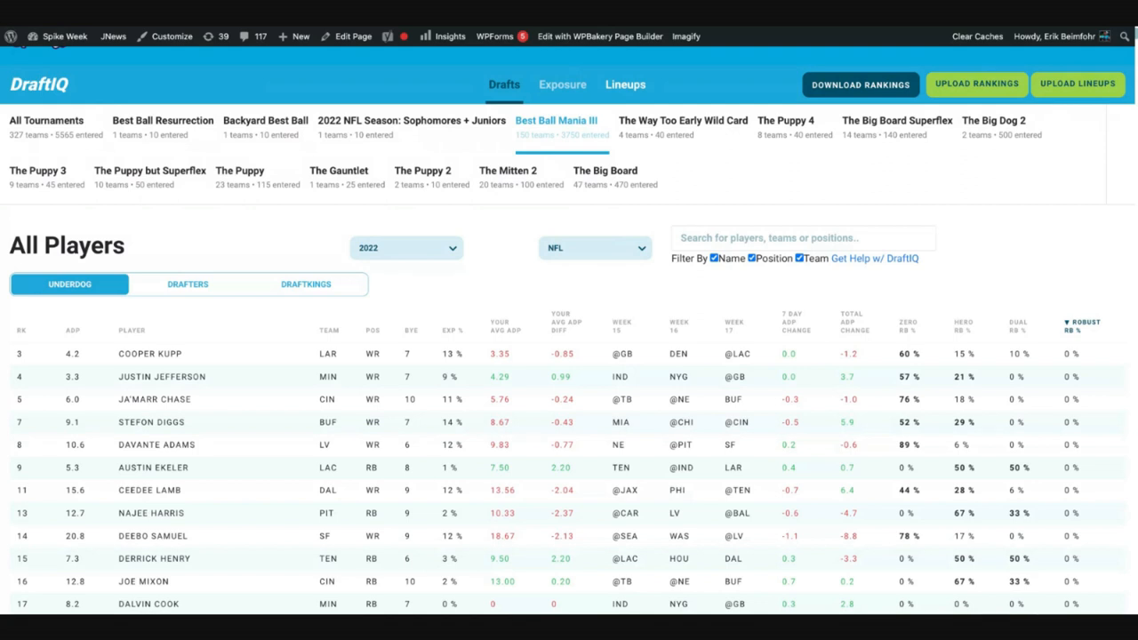
Show the Exposure page with its Players, Stacks, Roster Build and Team Structure panels.
{"action": "left_click", "coordinate": [562, 85]}
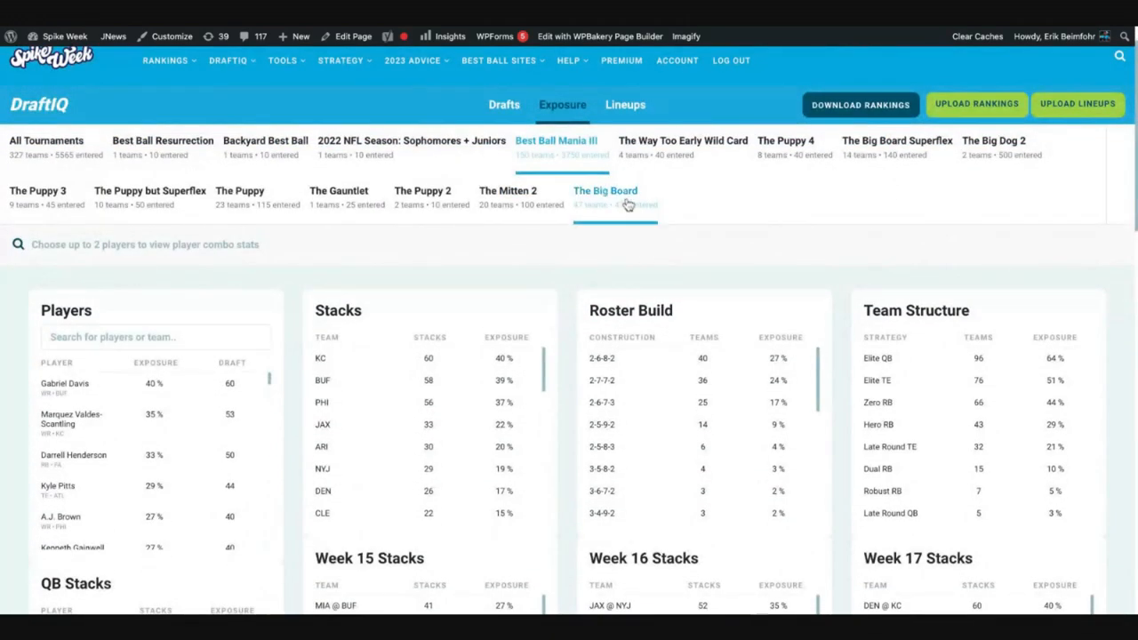
{"action": "left_click", "coordinate": [45, 140]}
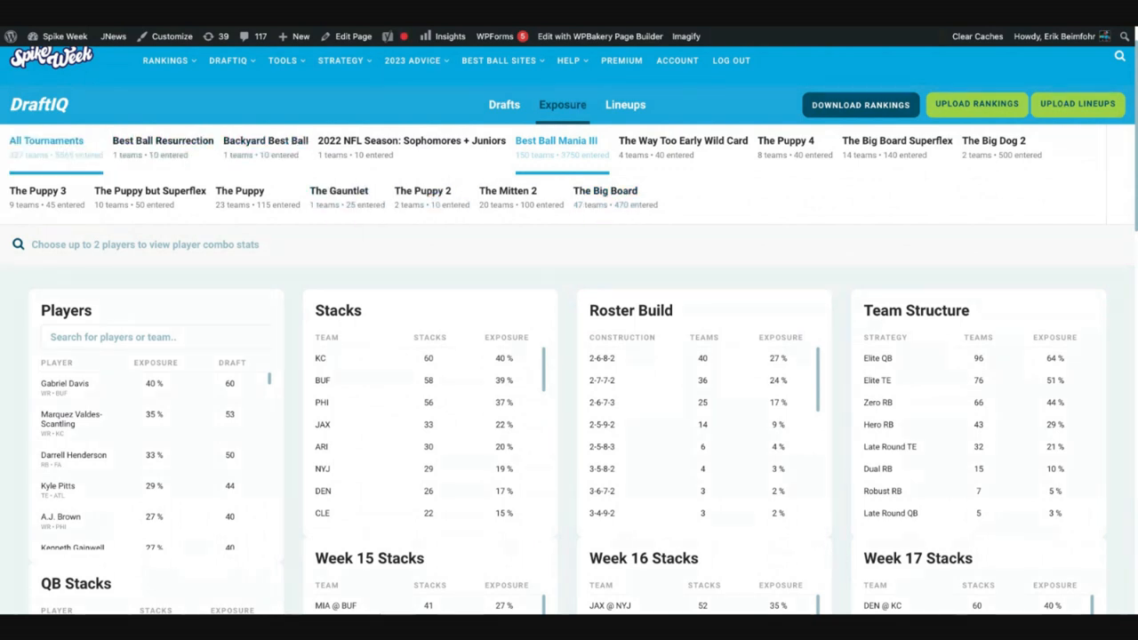
{"action": "scroll", "scroll_direction": "down", "scroll_amount": 3}
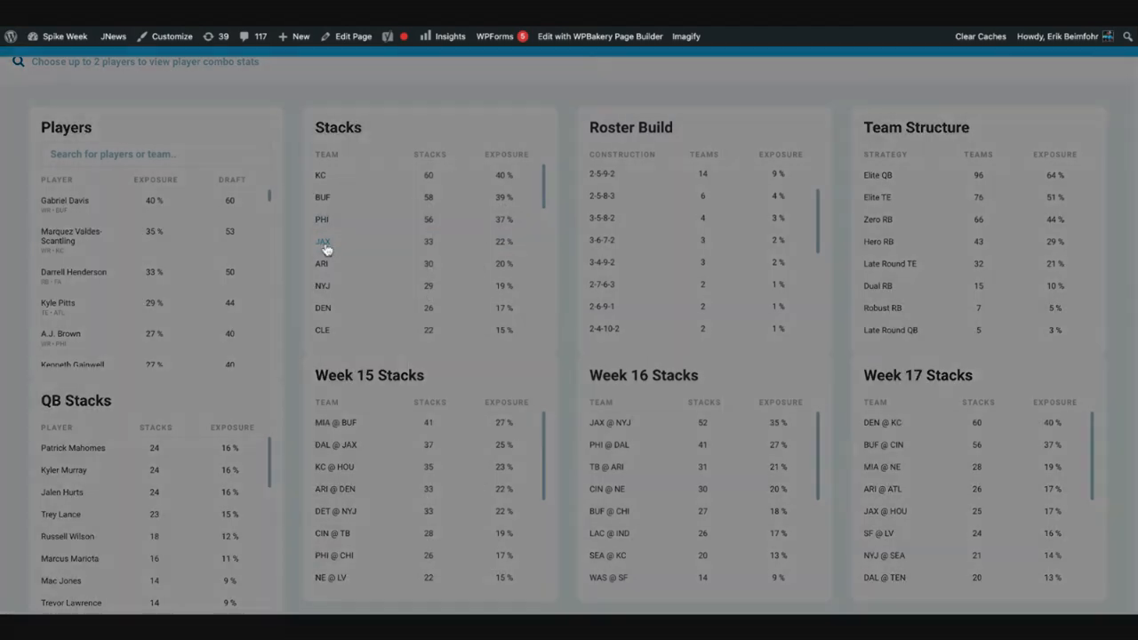
{"action": "left_click", "coordinate": [322, 241]}
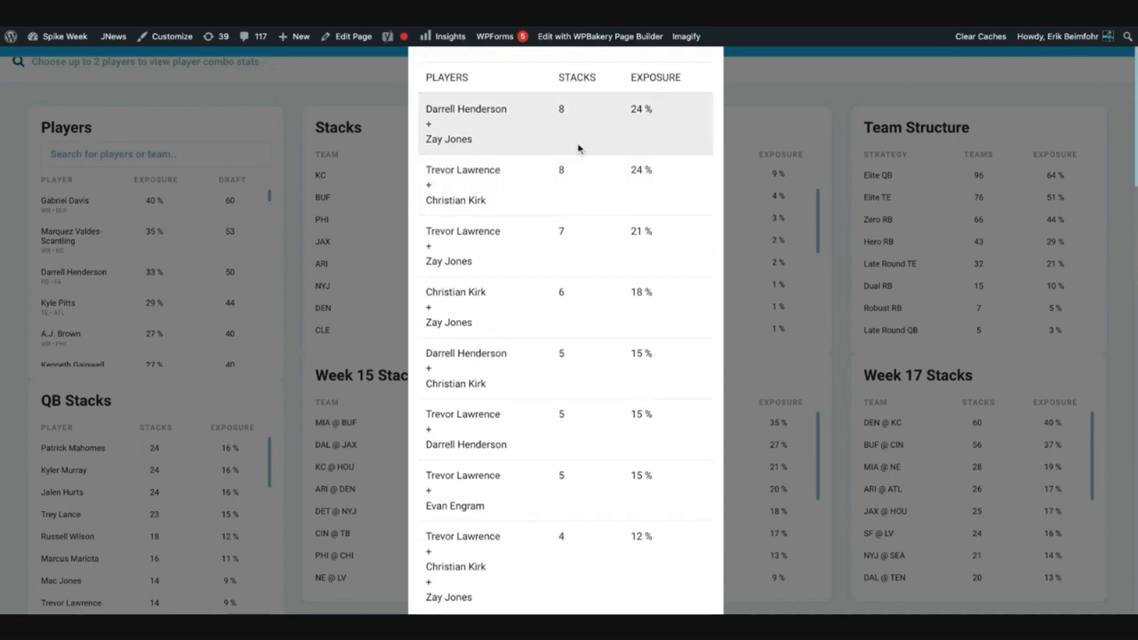
{"action": "mouse_move", "coordinate": [449, 138]}
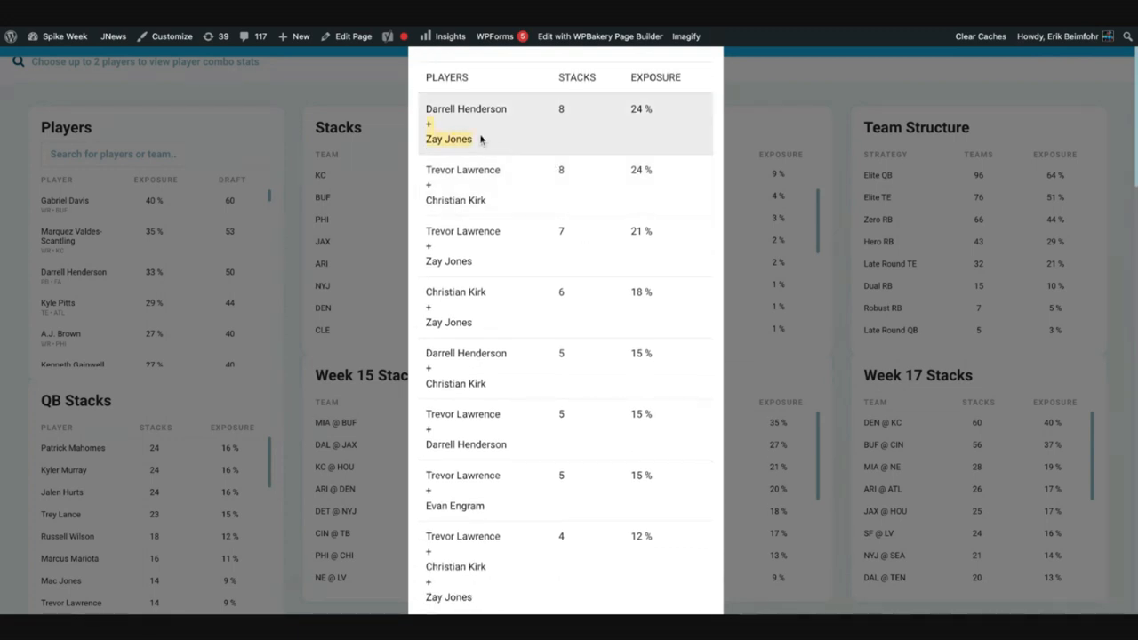
{"action": "mouse_move", "coordinate": [563, 148]}
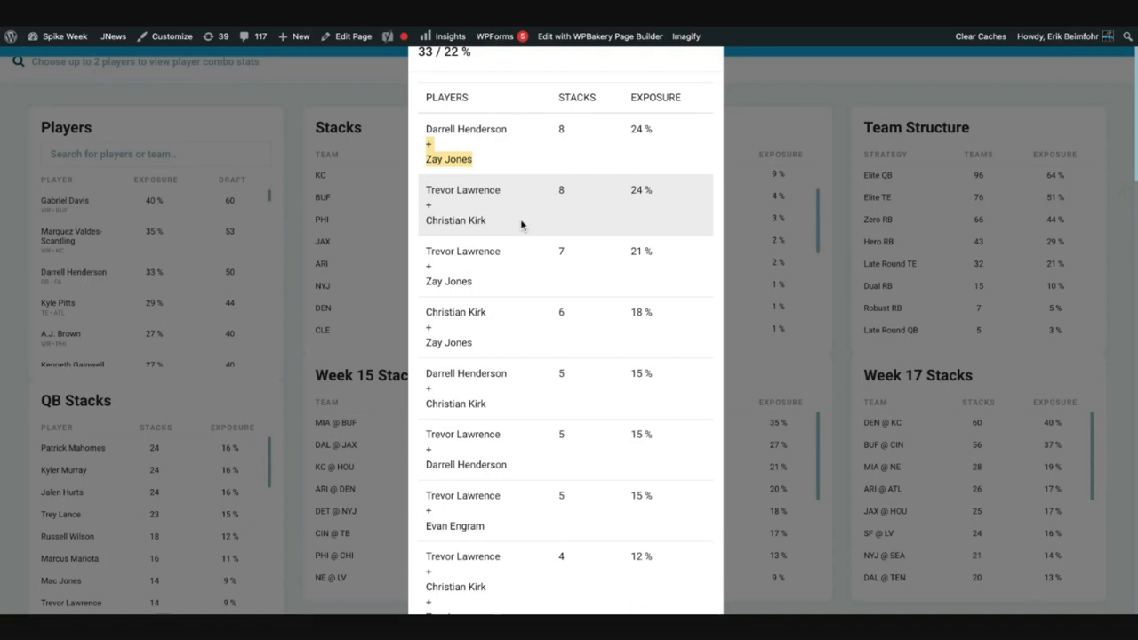
{"action": "scroll", "scroll_direction": "up", "scroll_amount": 3}
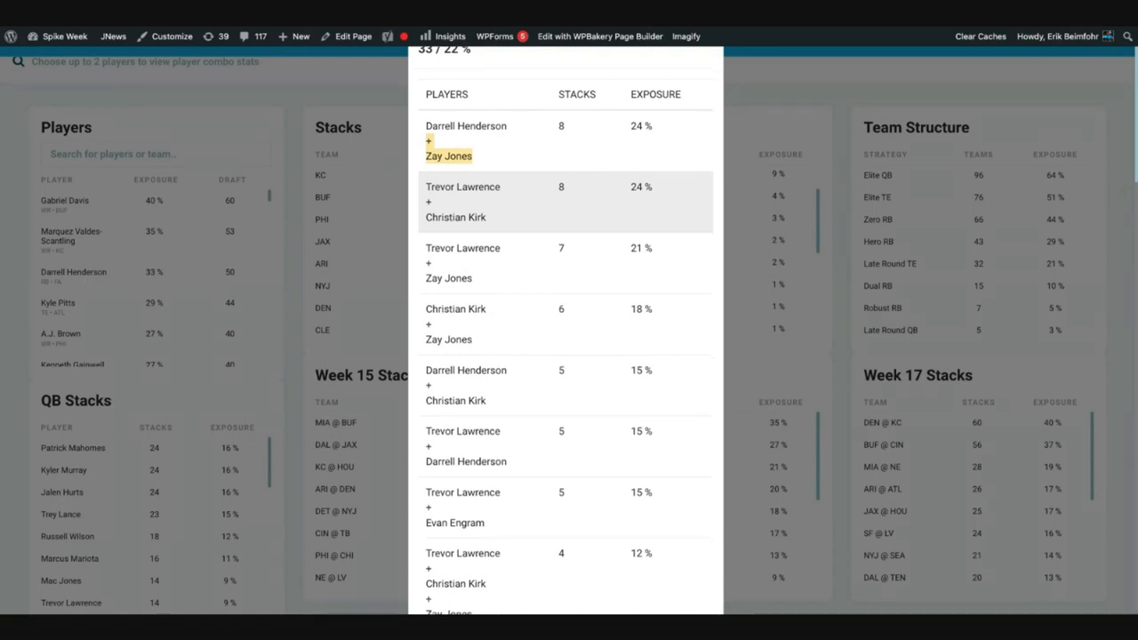
{"action": "mouse_move", "coordinate": [532, 235]}
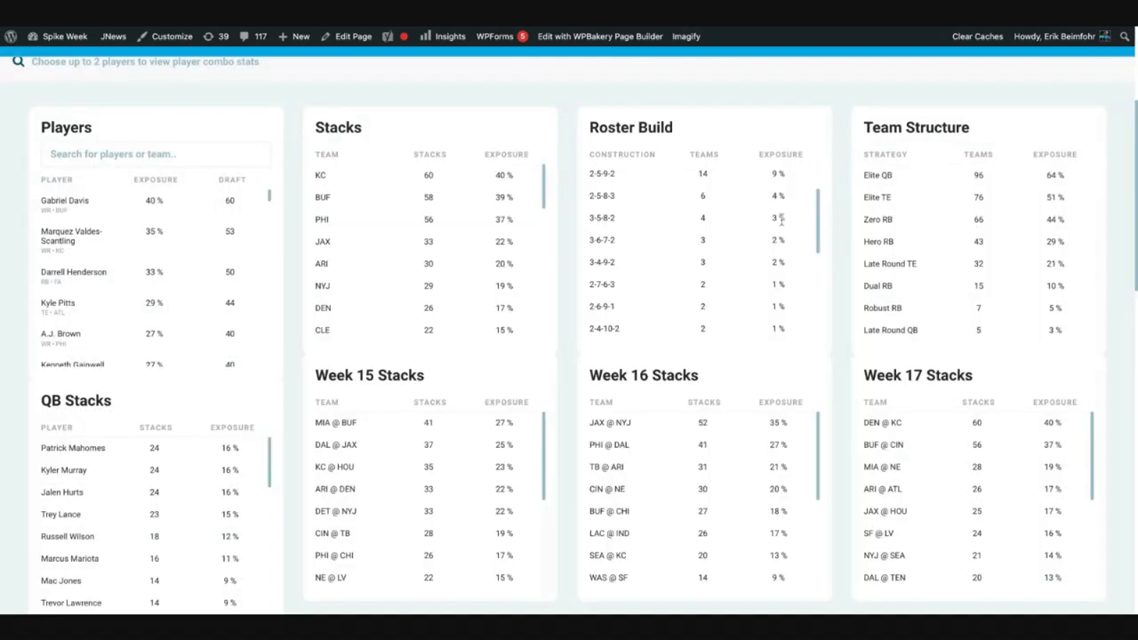
{"action": "mouse_move", "coordinate": [887, 189]}
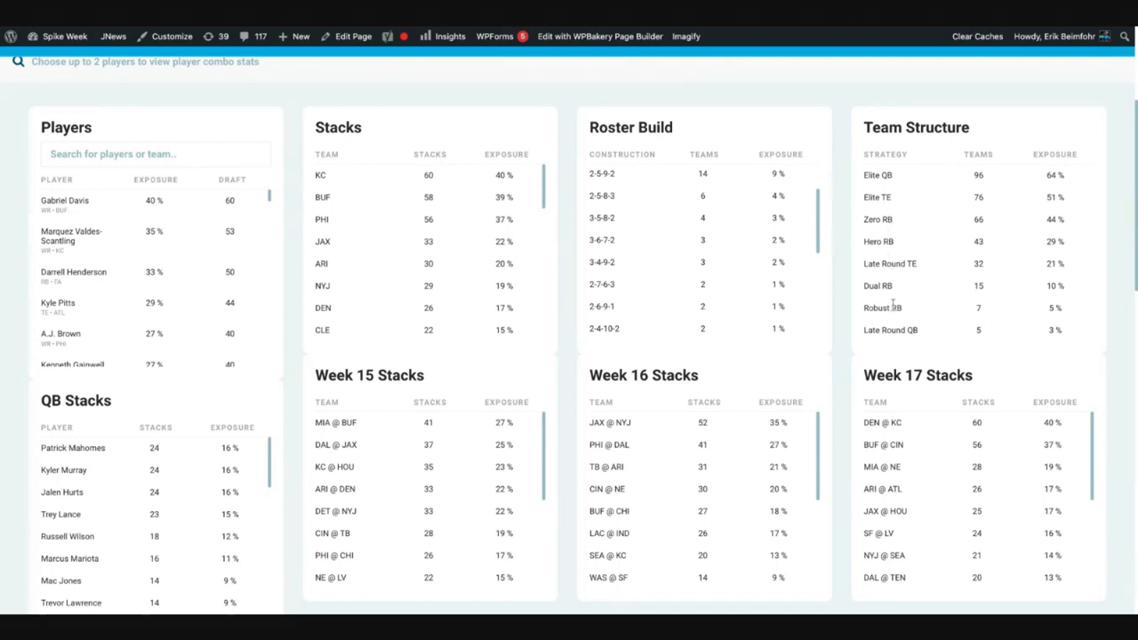
{"action": "mouse_move", "coordinate": [911, 261]}
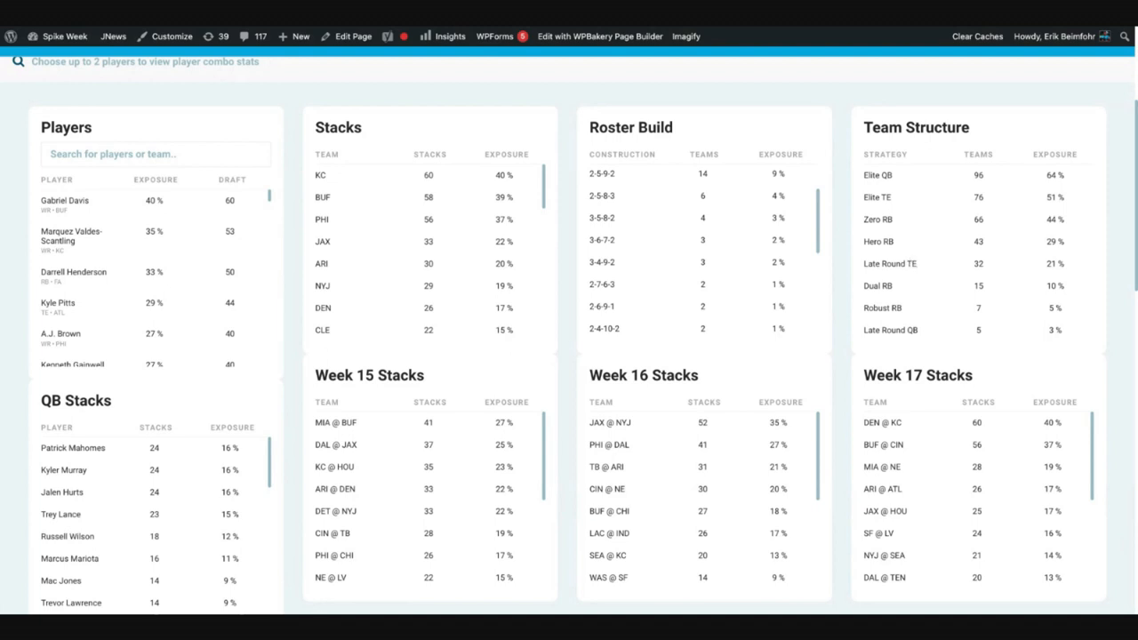
View and close the QB Stacks breakdown of players stacked with Patrick Mahomes.
{"action": "scroll", "scroll_direction": "down", "scroll_amount": 3}
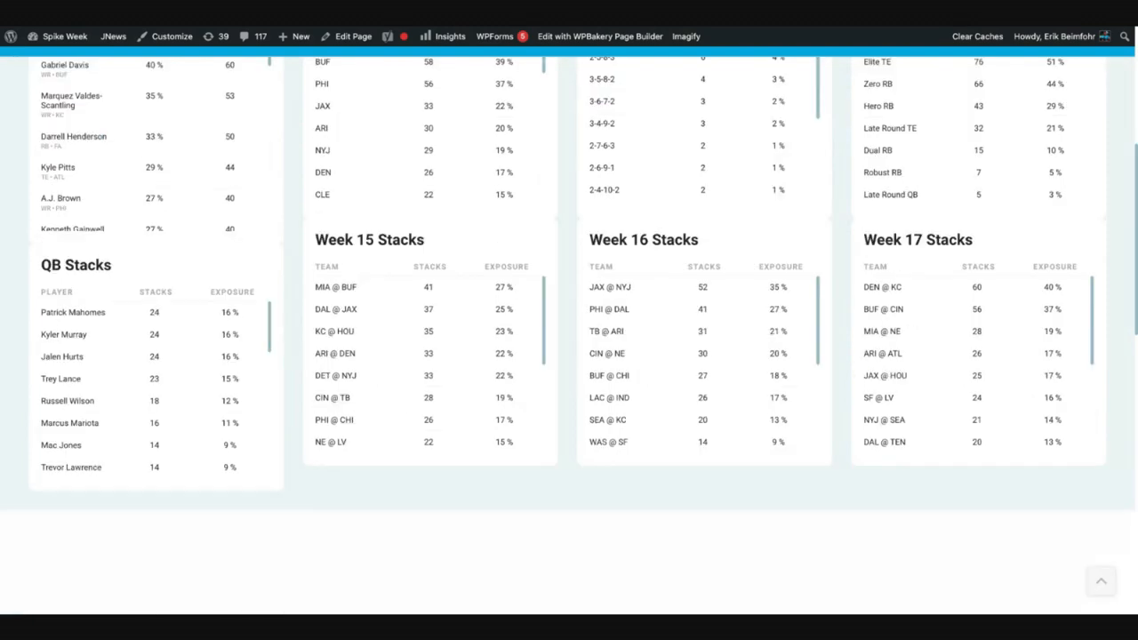
{"action": "mouse_move", "coordinate": [73, 312]}
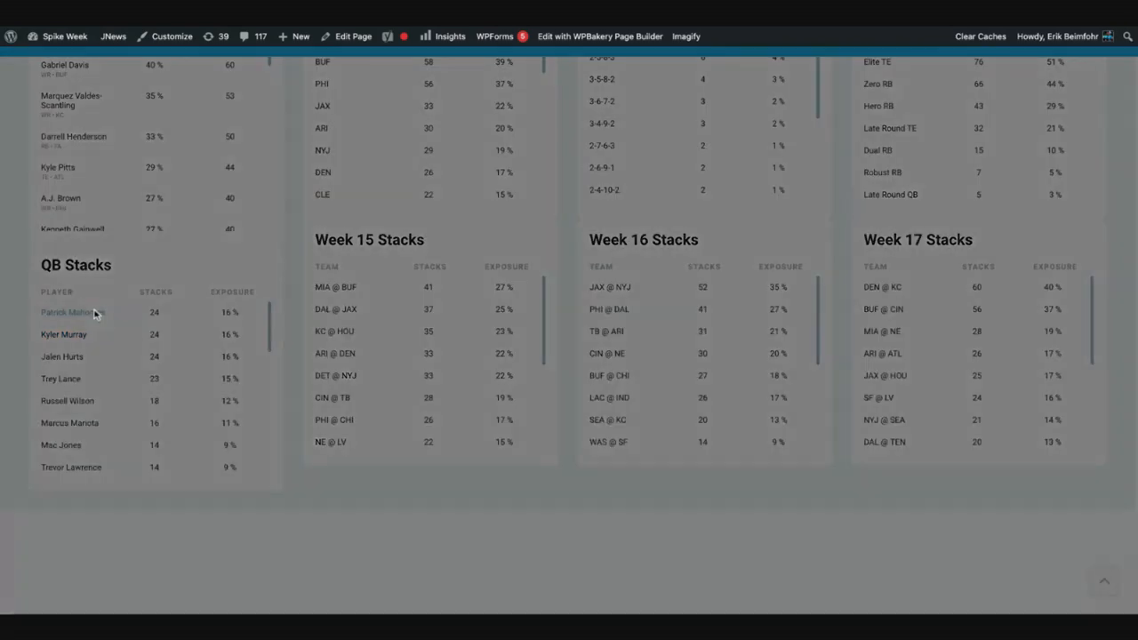
{"action": "left_click", "coordinate": [73, 312]}
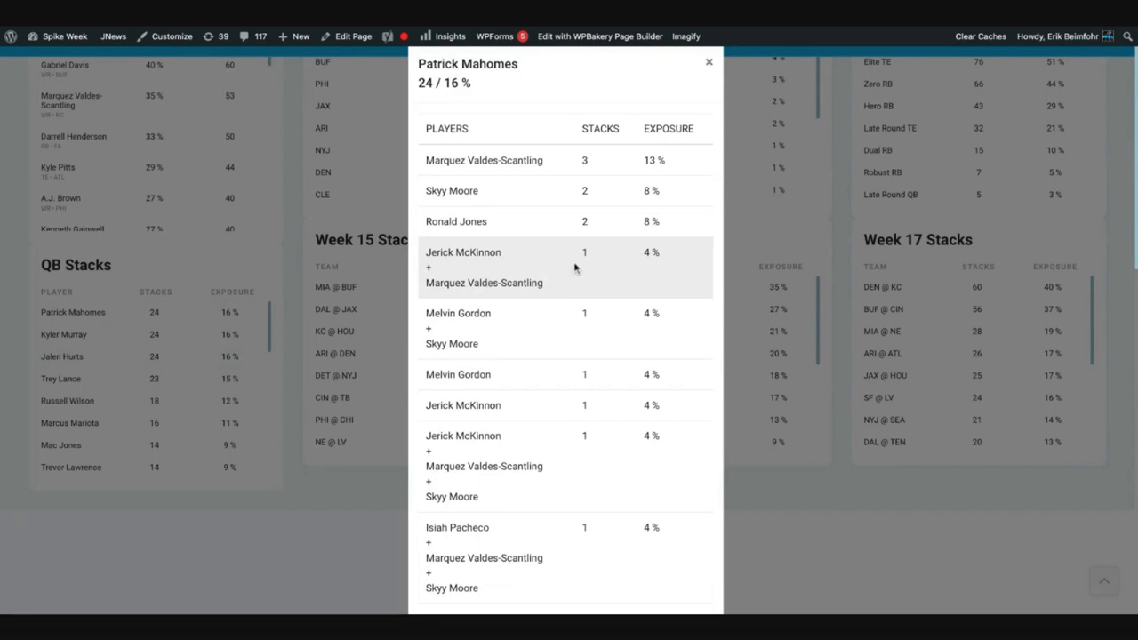
{"action": "mouse_move", "coordinate": [575, 270]}
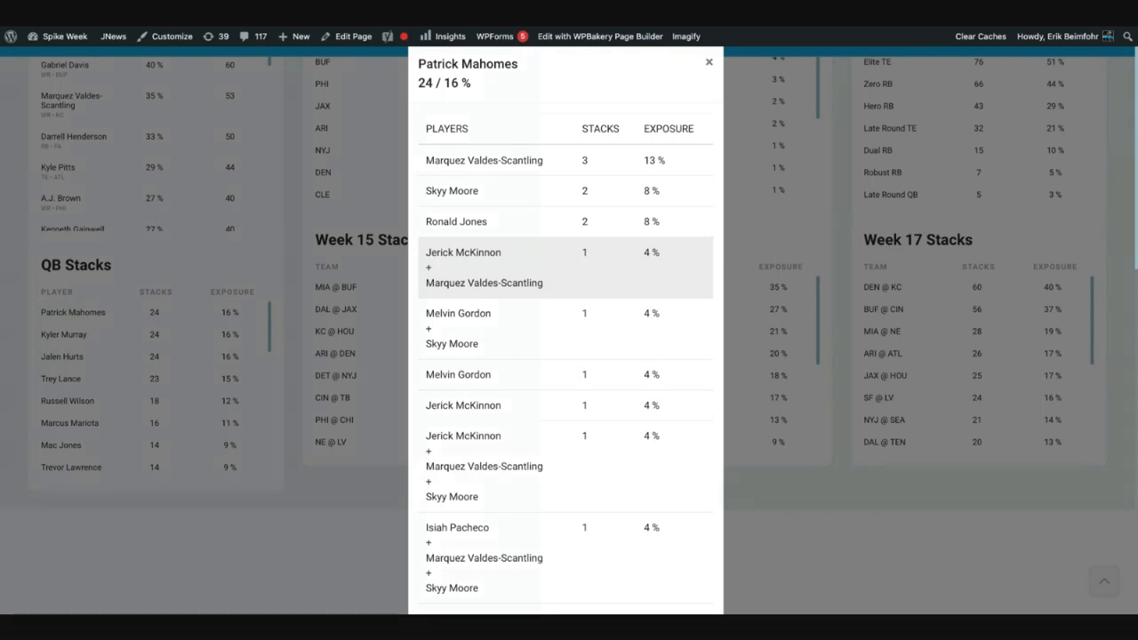
{"action": "left_click", "coordinate": [709, 62]}
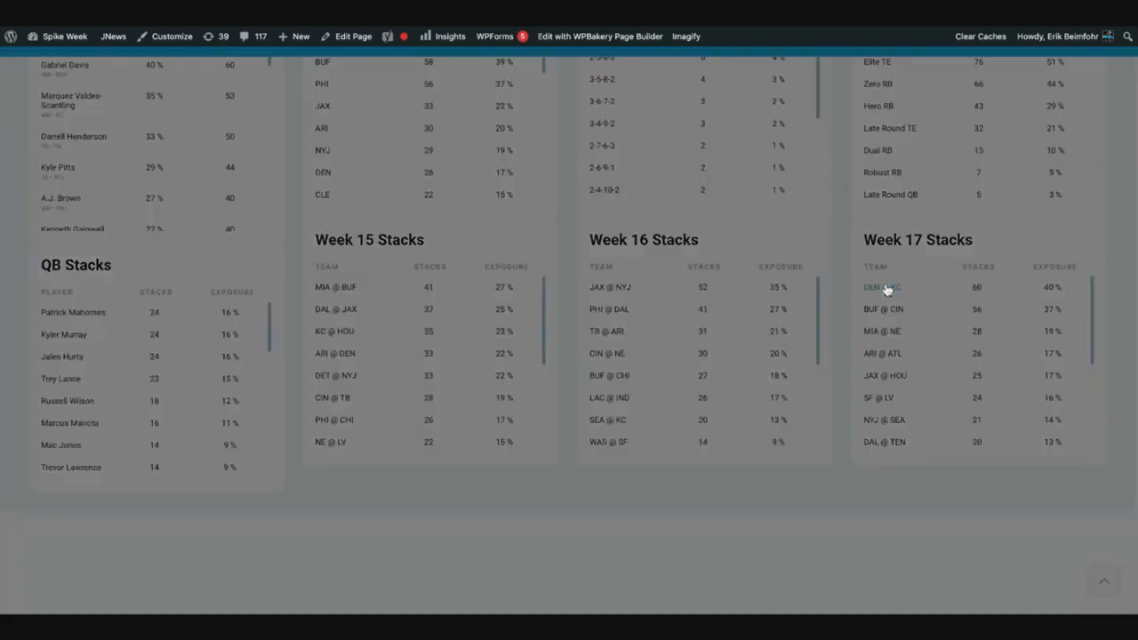
Review the player pairings in the Week 17 DEN @ KC stack.
{"action": "left_click", "coordinate": [883, 286]}
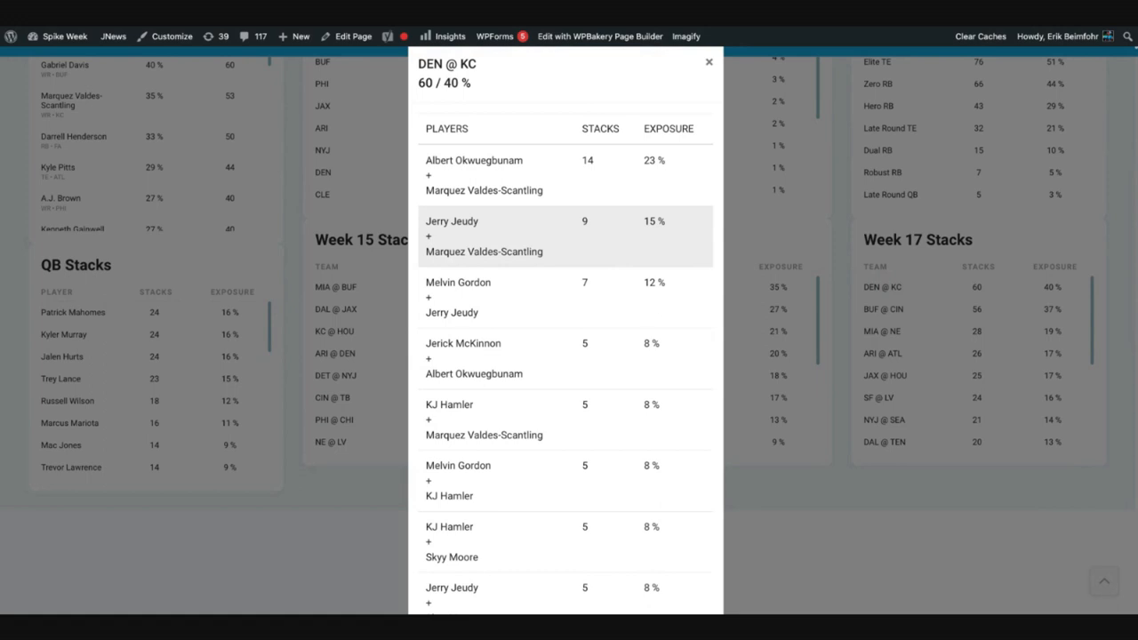
{"action": "mouse_move", "coordinate": [604, 229]}
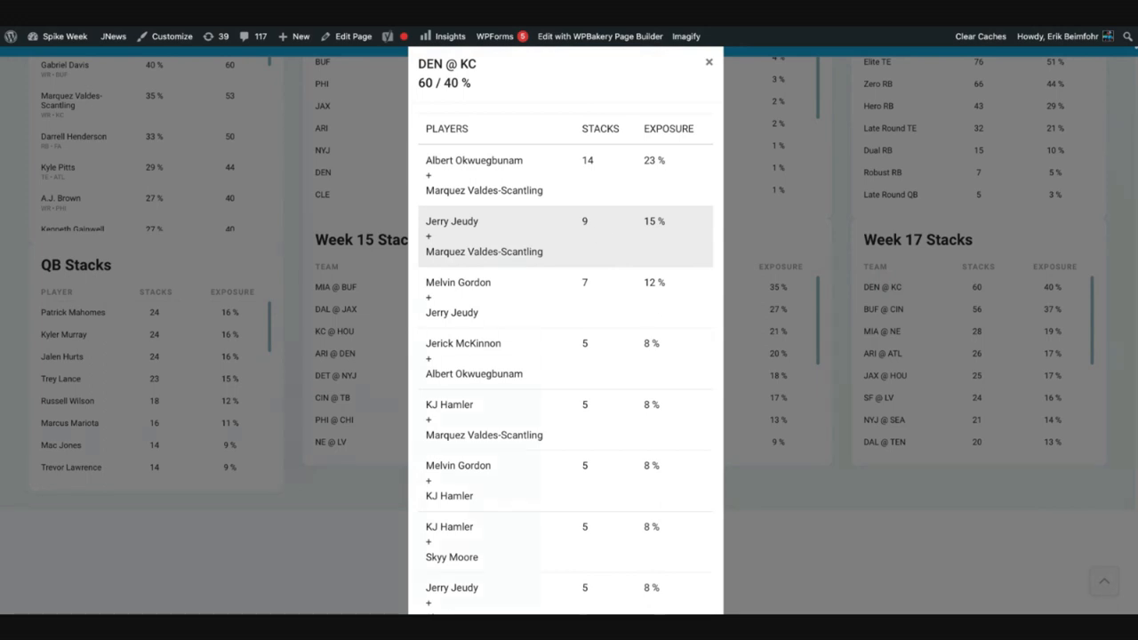
{"action": "scroll", "scroll_direction": "down", "scroll_amount": 3}
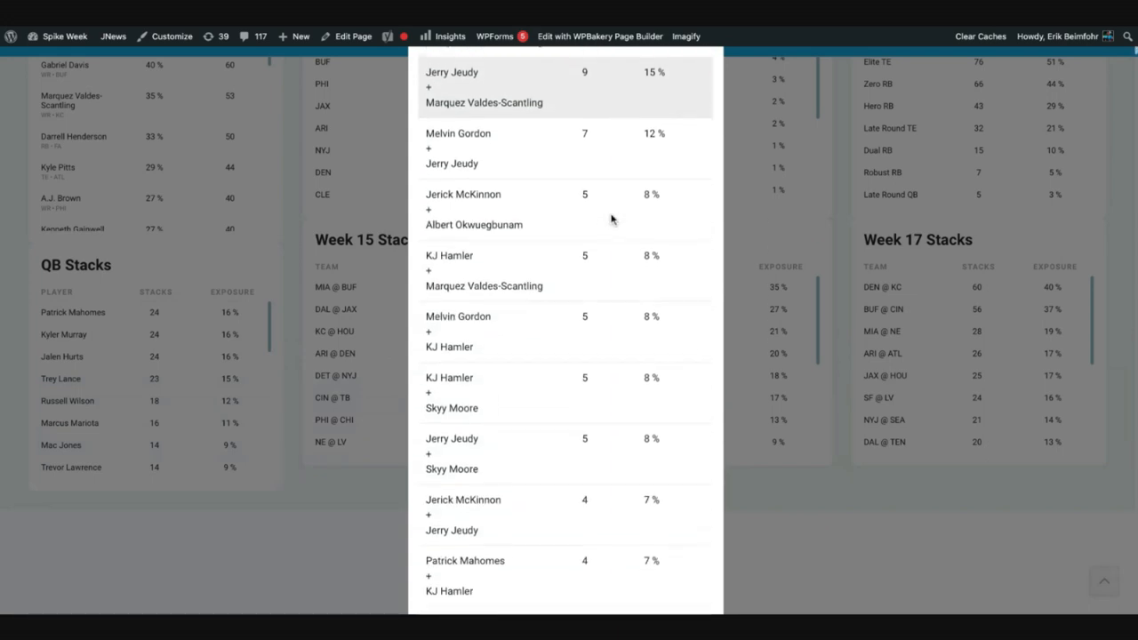
{"action": "scroll", "scroll_direction": "down", "scroll_amount": 3}
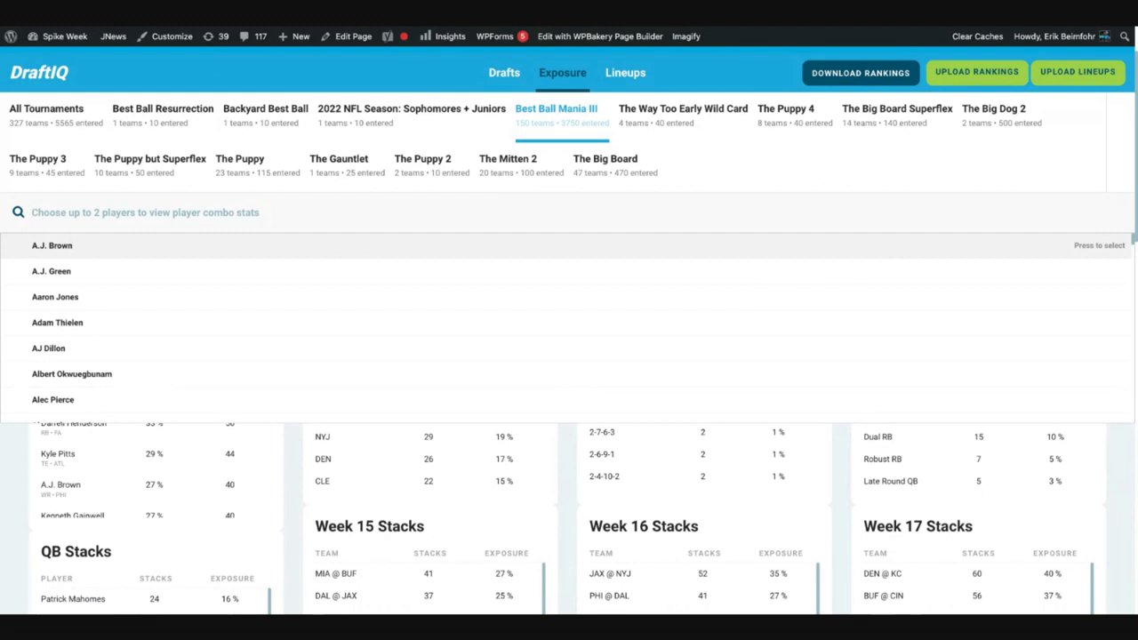
Filter exposure to the 'kelce' search result Travis Kelce plus Gabriel Davis: 6 drafted, 4%.
{"action": "type", "text": "kelce"}
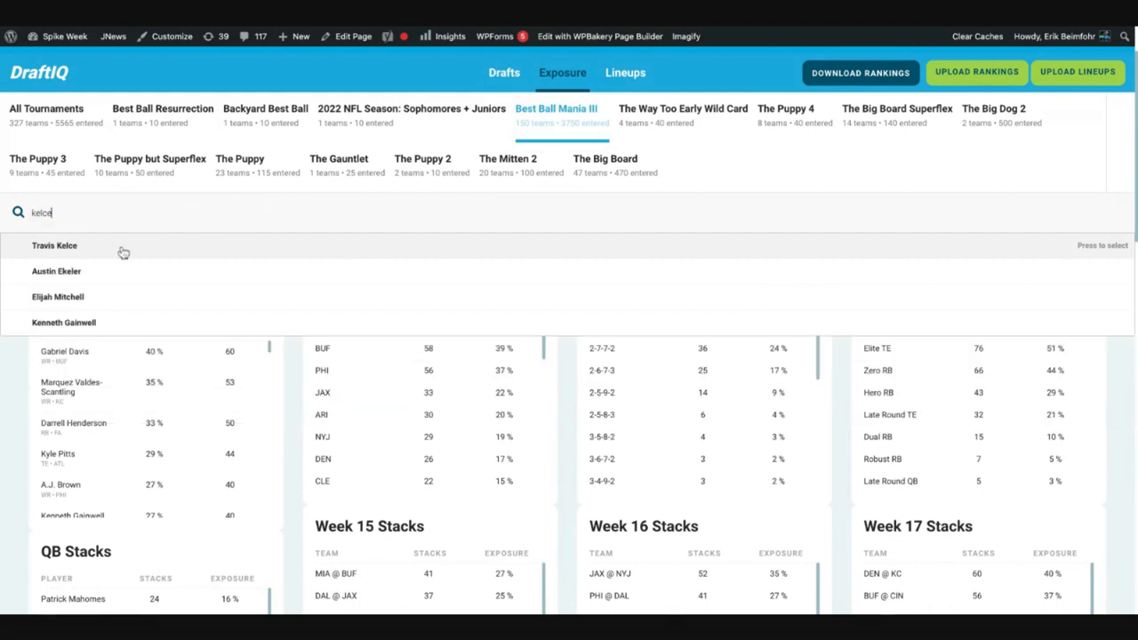
{"action": "left_click", "coordinate": [54, 246]}
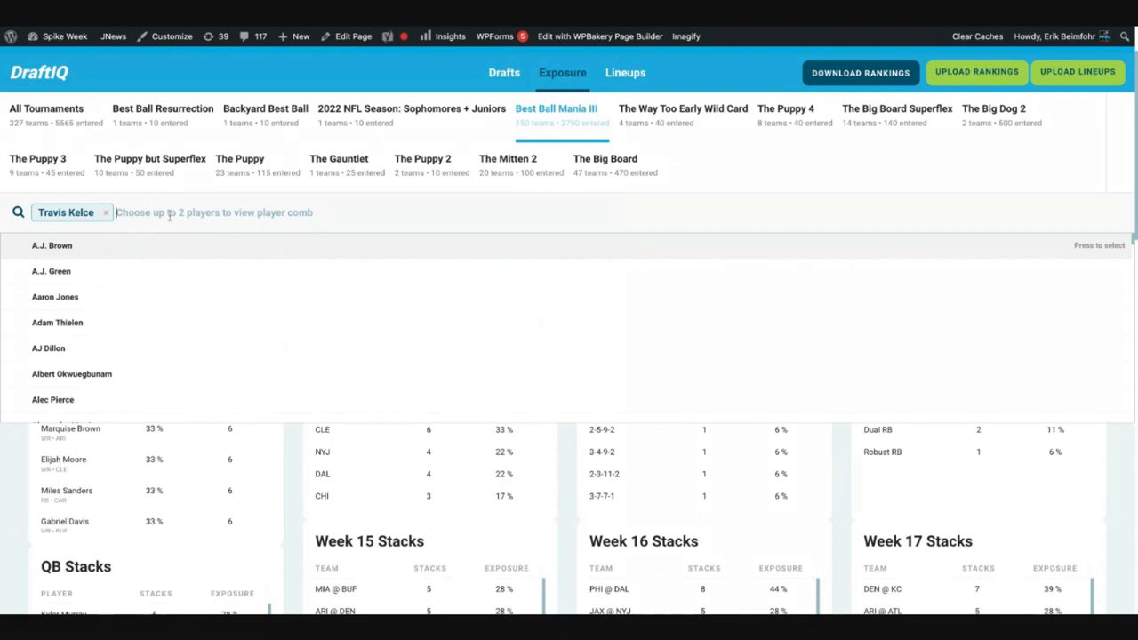
{"action": "left_click", "coordinate": [64, 521]}
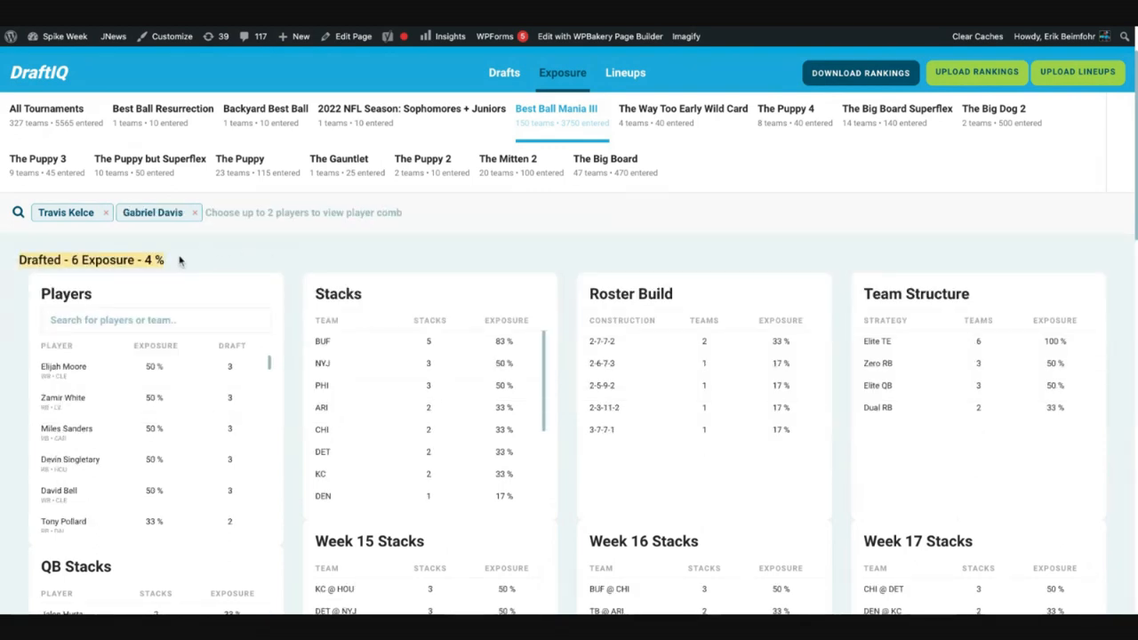
{"action": "mouse_move", "coordinate": [239, 263]}
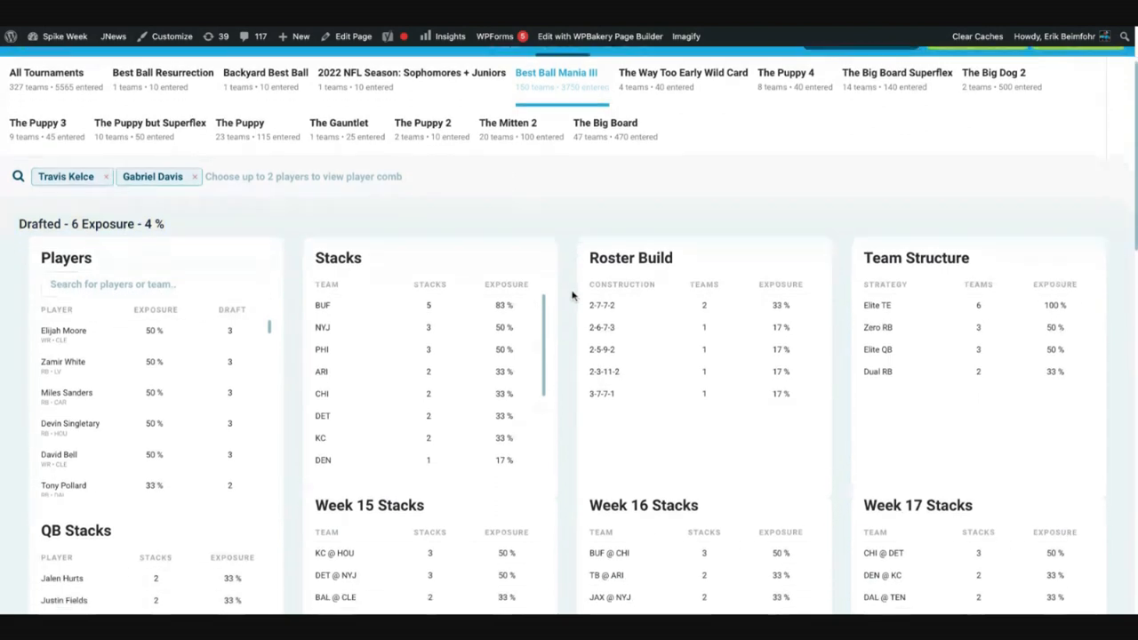
{"action": "scroll", "scroll_direction": "down", "scroll_amount": 3}
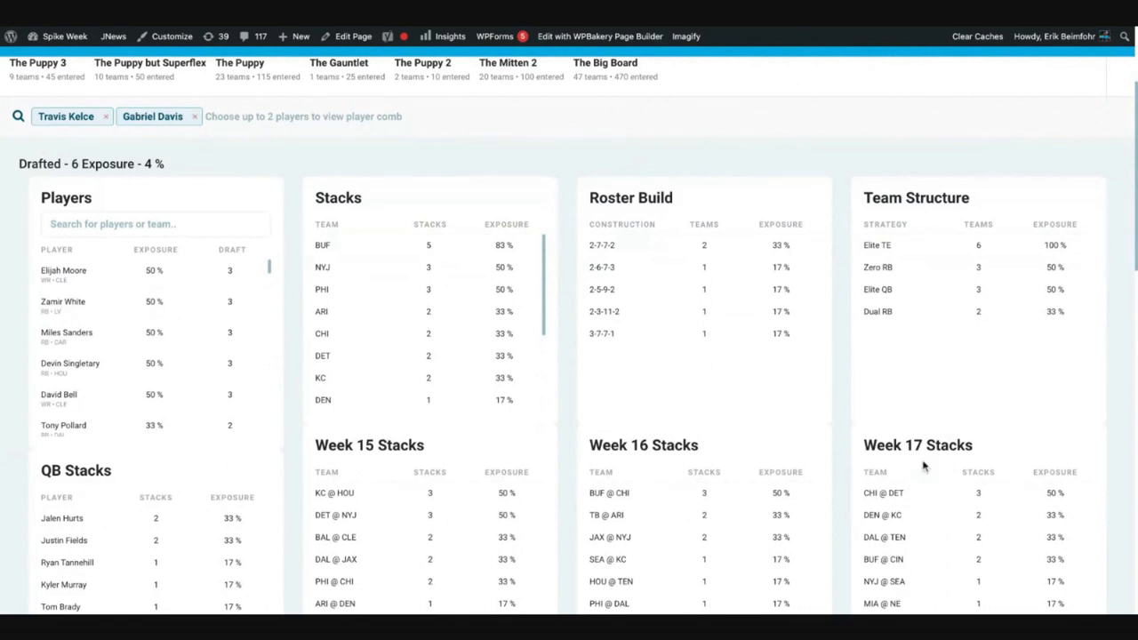
{"action": "mouse_move", "coordinate": [179, 290]}
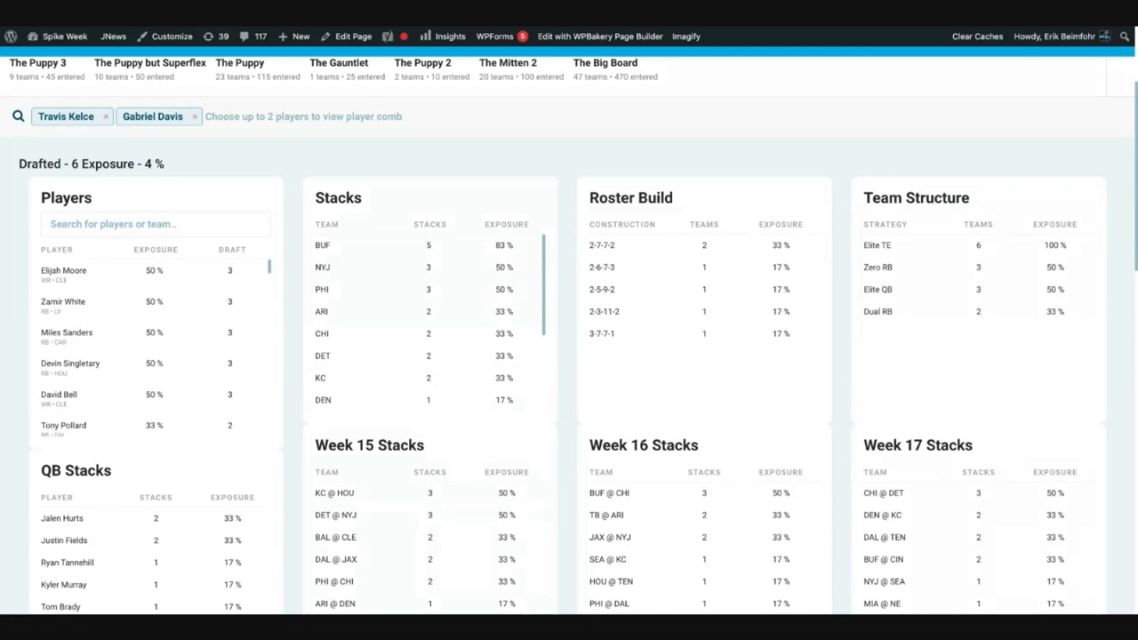
{"action": "mouse_move", "coordinate": [978, 309]}
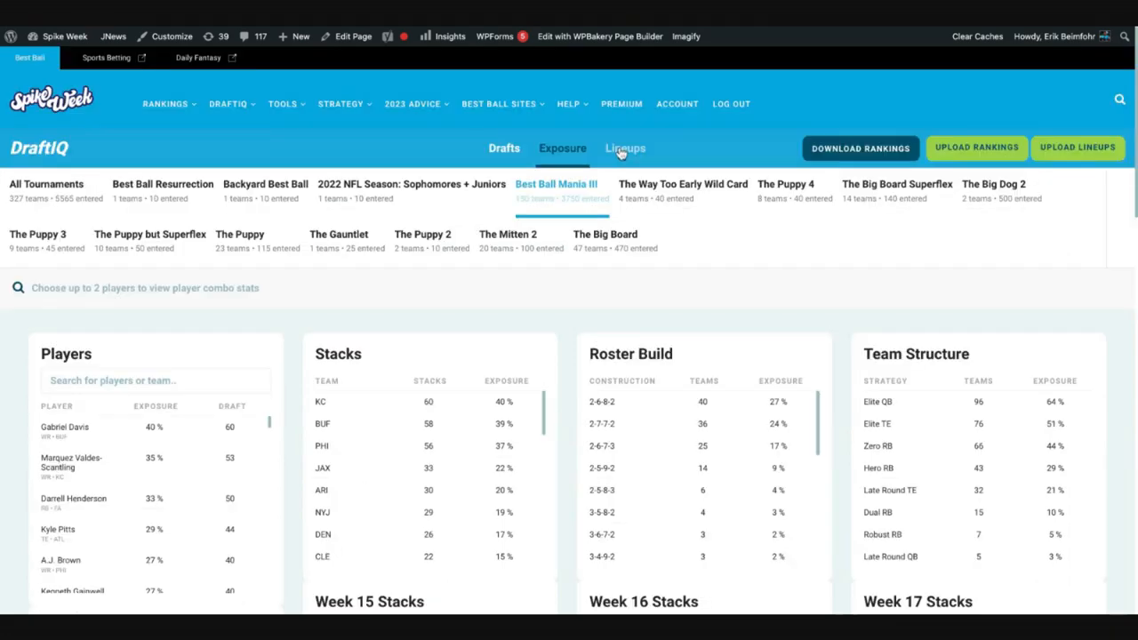
Switch to the Lineups tab and browse the Best Ball Mania III lineup cards.
{"action": "left_click", "coordinate": [625, 148]}
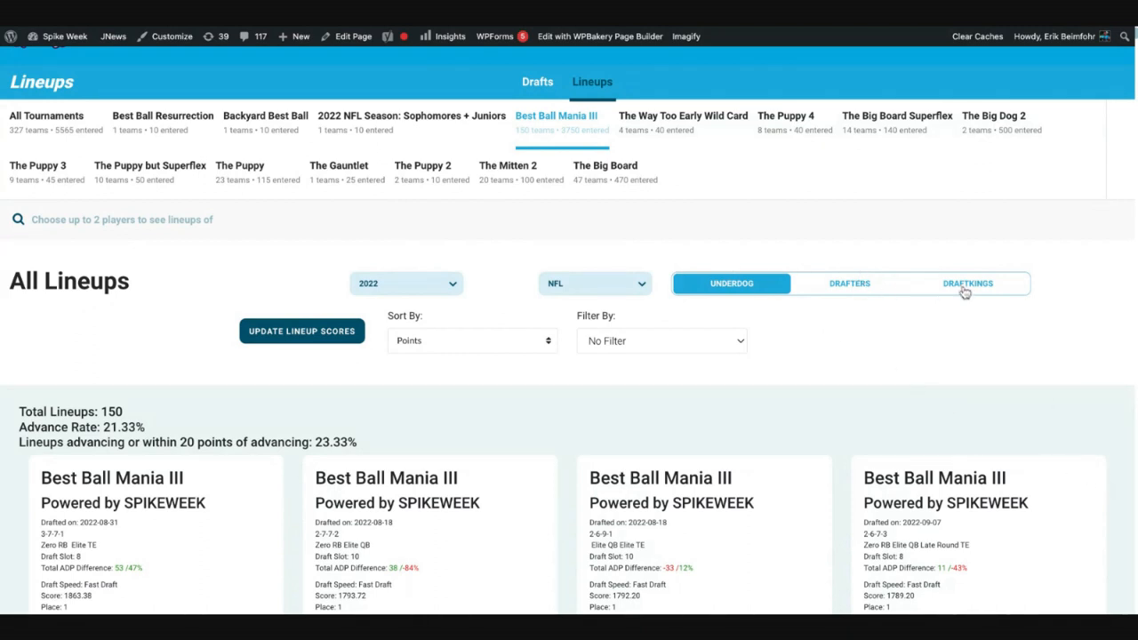
{"action": "mouse_move", "coordinate": [994, 294]}
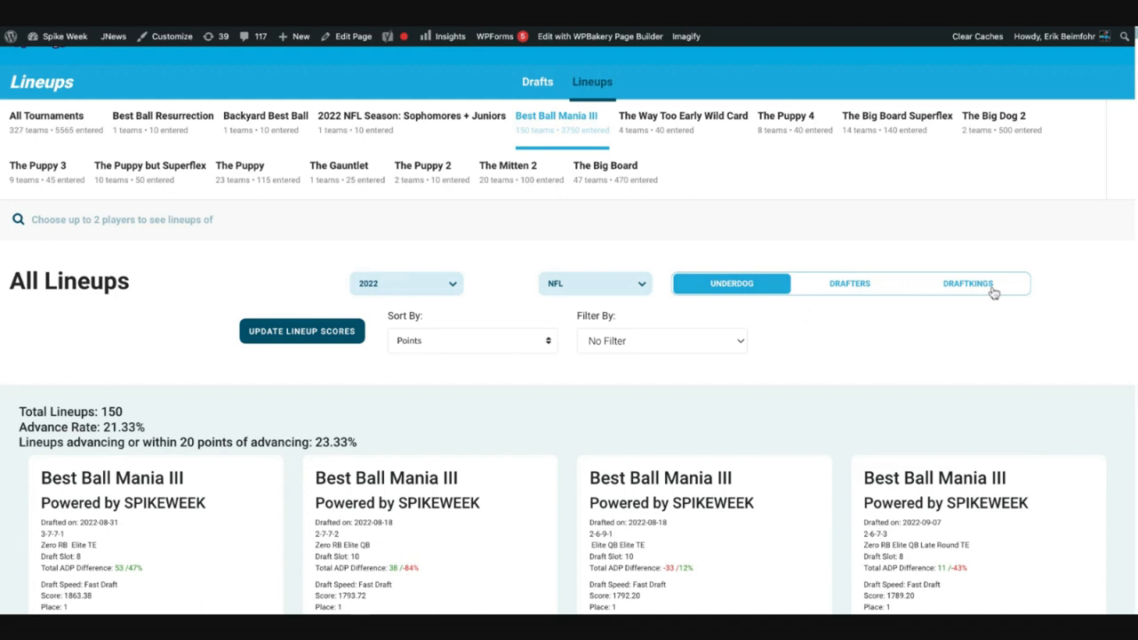
{"action": "scroll", "scroll_direction": "down", "scroll_amount": 3}
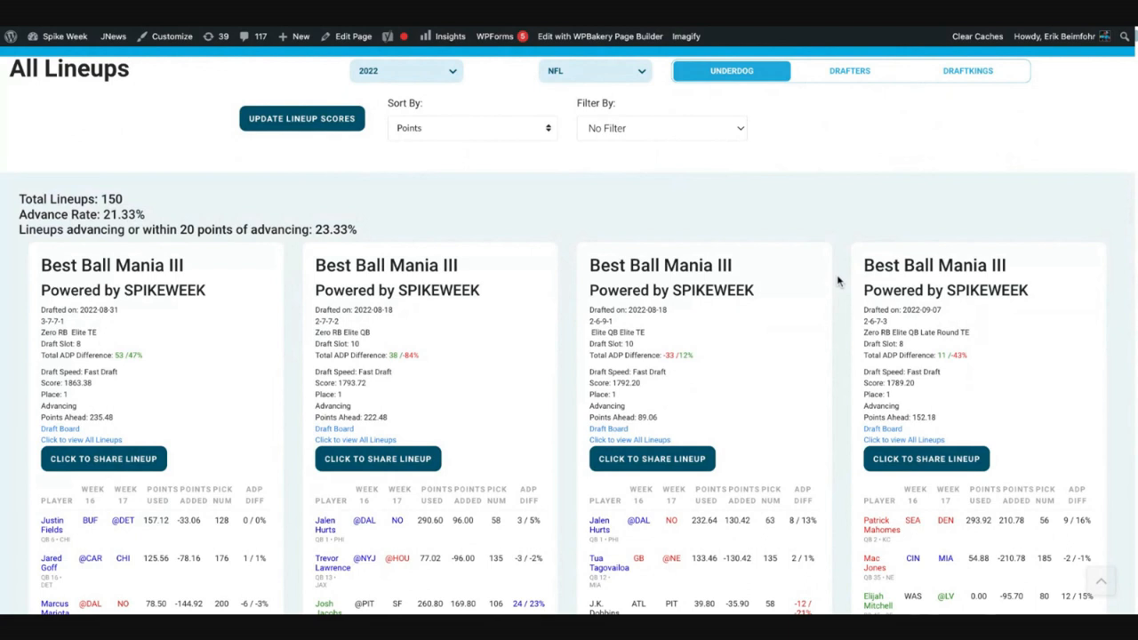
{"action": "scroll", "scroll_direction": "down", "scroll_amount": 3}
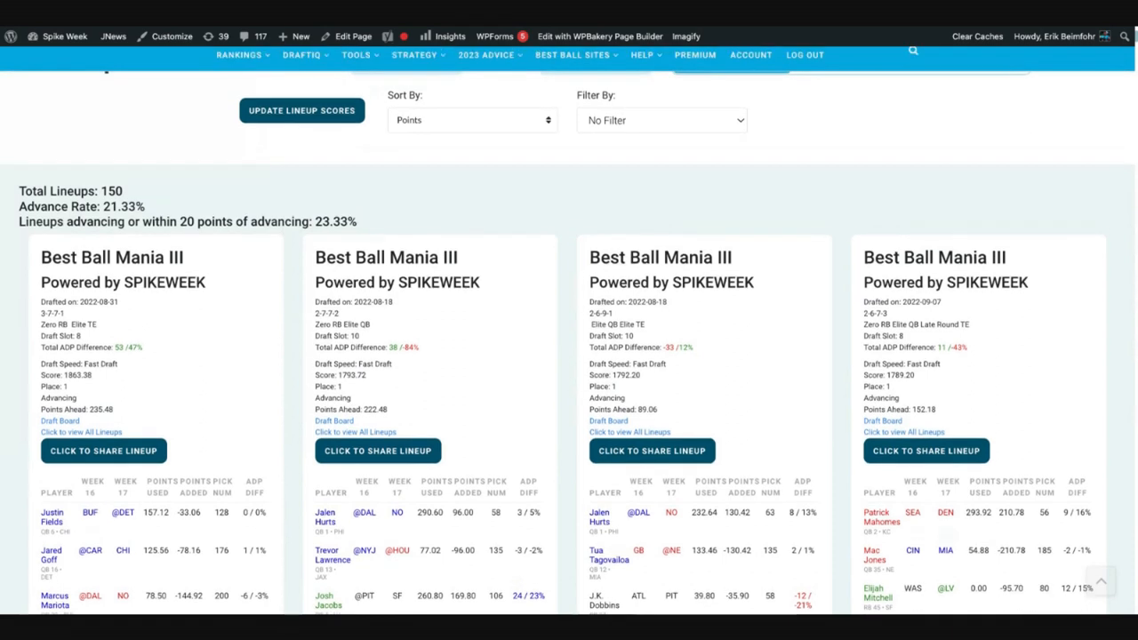
{"action": "scroll", "scroll_direction": "up", "scroll_amount": 3}
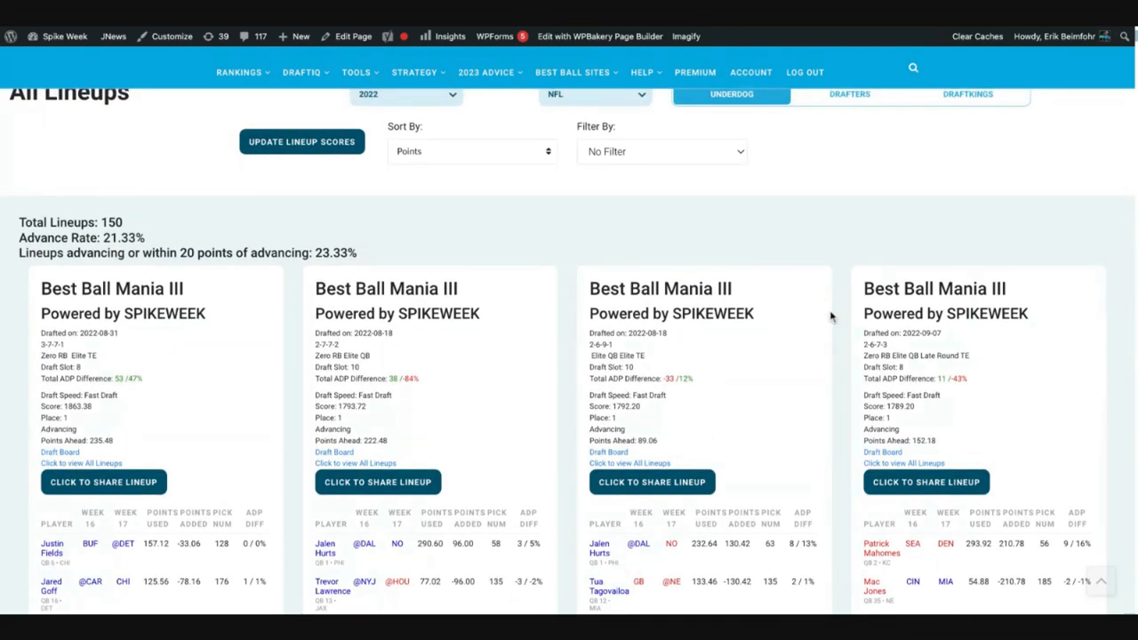
{"action": "scroll", "scroll_direction": "up", "scroll_amount": 3}
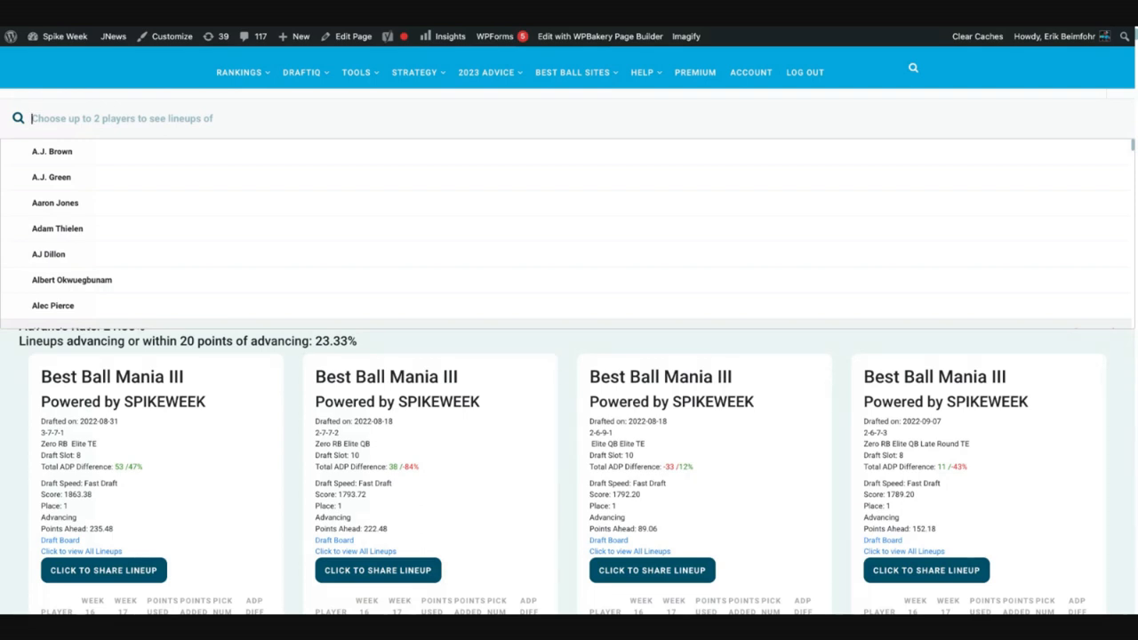
Add Travis Kelce via a 'kelce' search and browse the 6 Kelce–Davis lineups.
{"action": "type", "text": "kelce"}
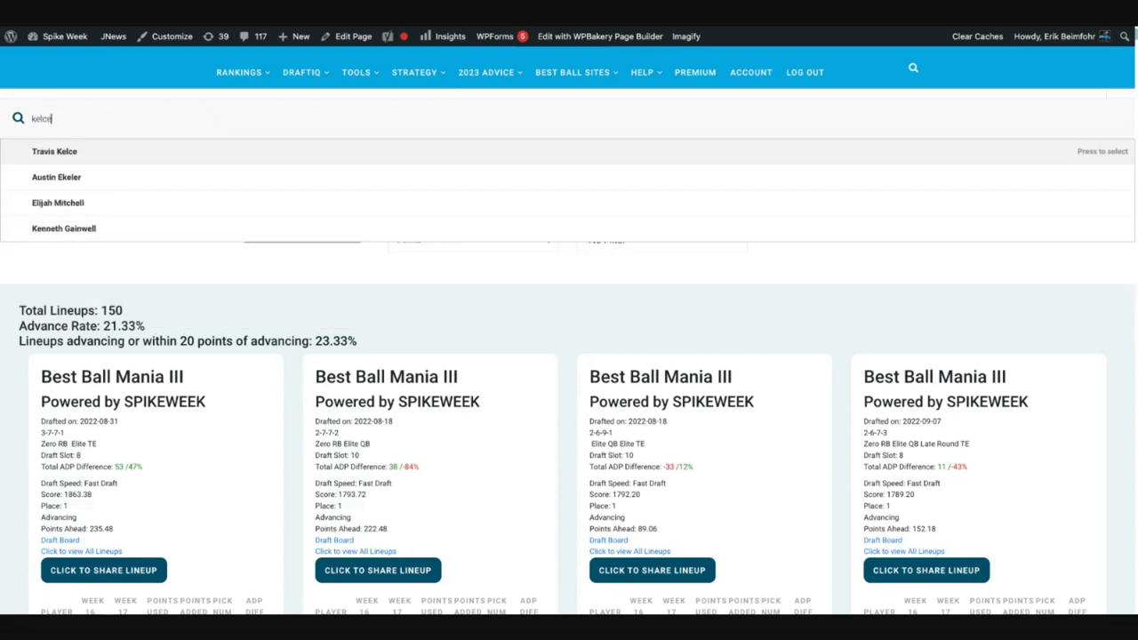
{"action": "left_click", "coordinate": [55, 151]}
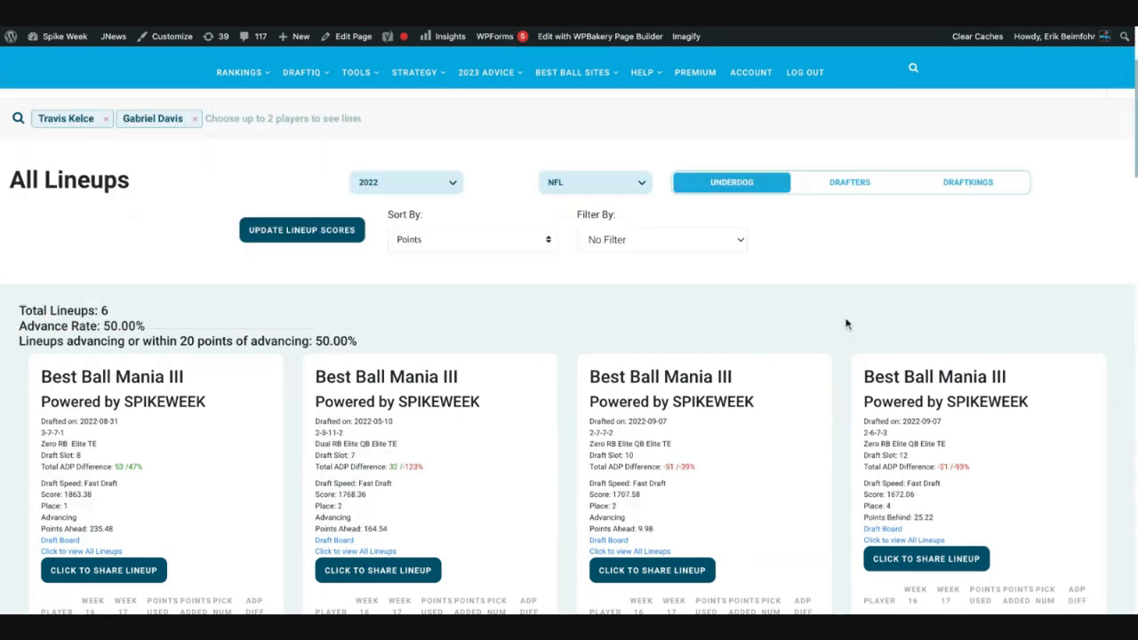
{"action": "scroll", "scroll_direction": "down", "scroll_amount": 3}
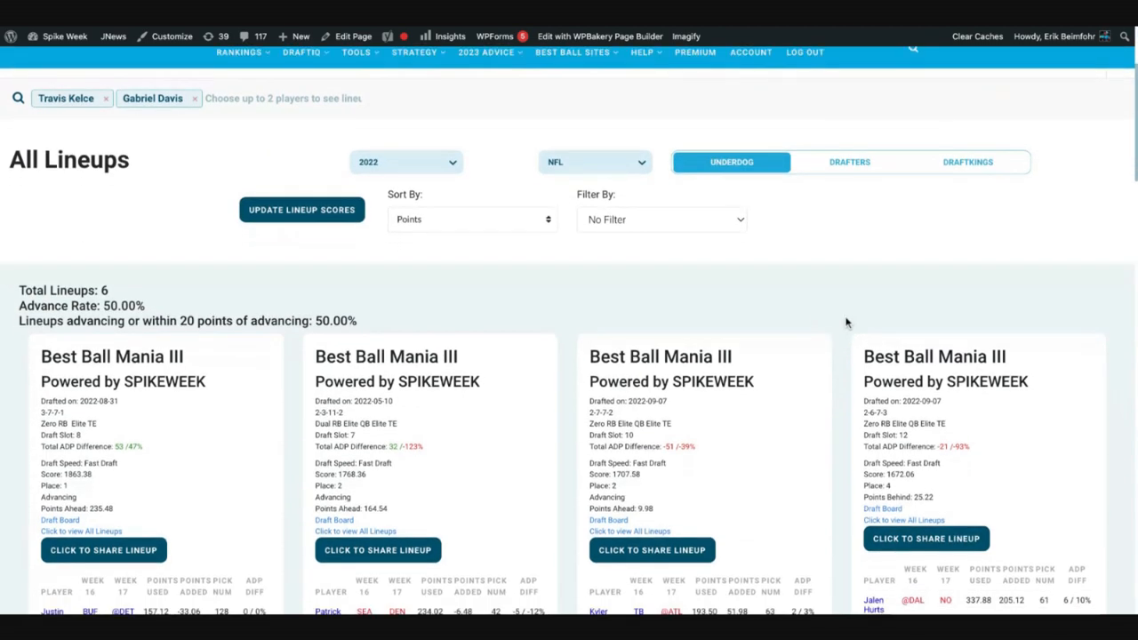
{"action": "scroll", "scroll_direction": "down", "scroll_amount": 3}
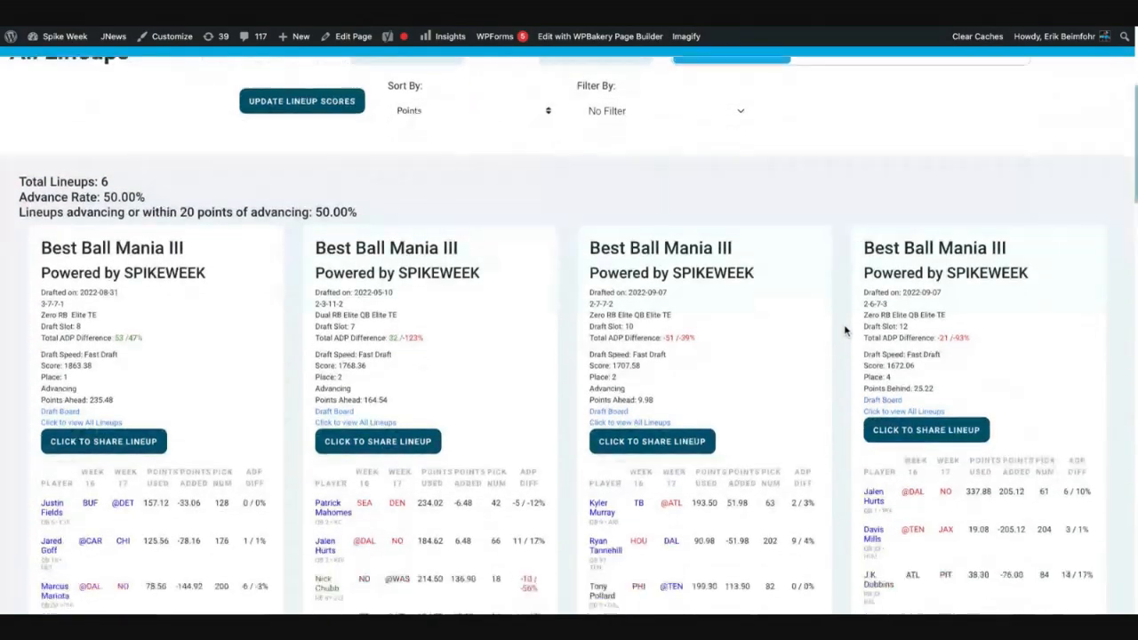
{"action": "scroll", "scroll_direction": "down", "scroll_amount": 3}
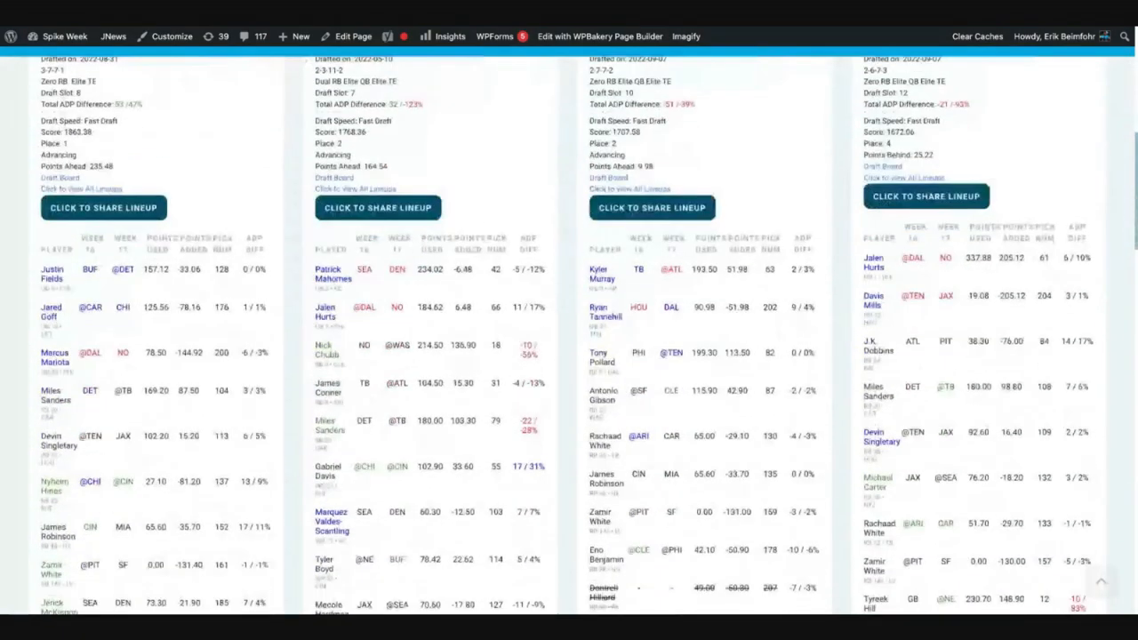
{"action": "scroll", "scroll_direction": "down", "scroll_amount": 3}
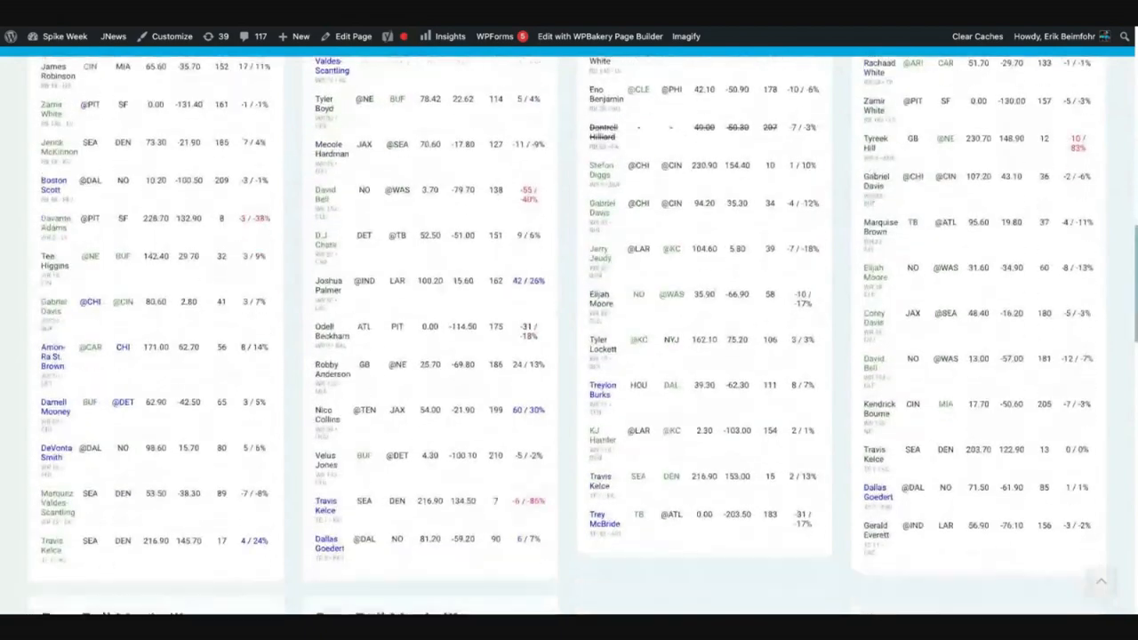
{"action": "scroll", "scroll_direction": "down", "scroll_amount": 3}
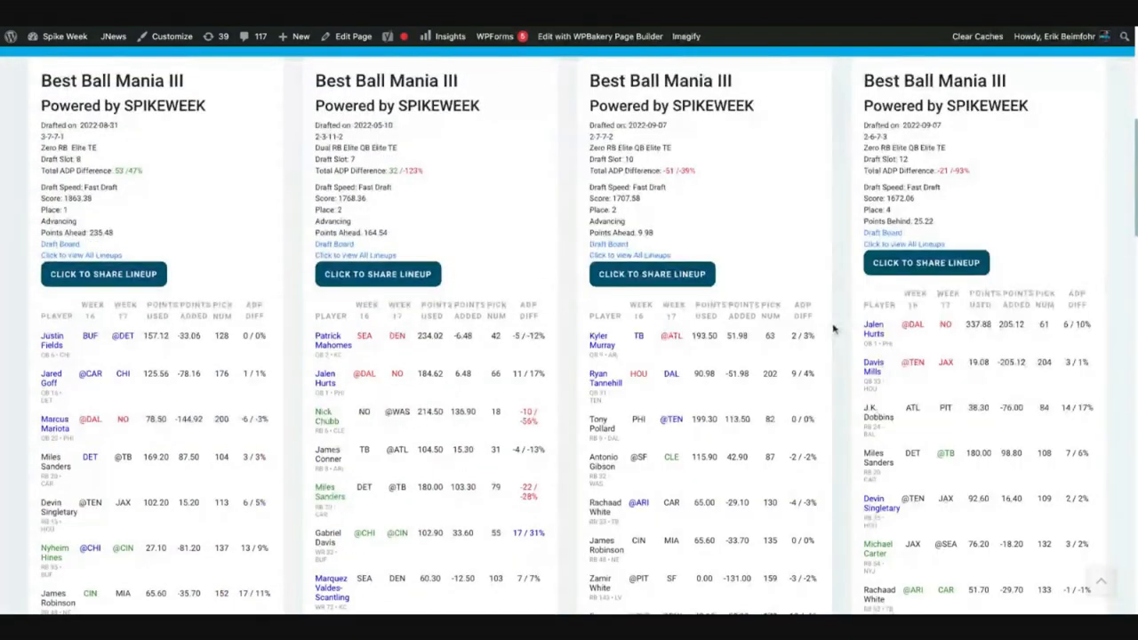
{"action": "mouse_move", "coordinate": [834, 329]}
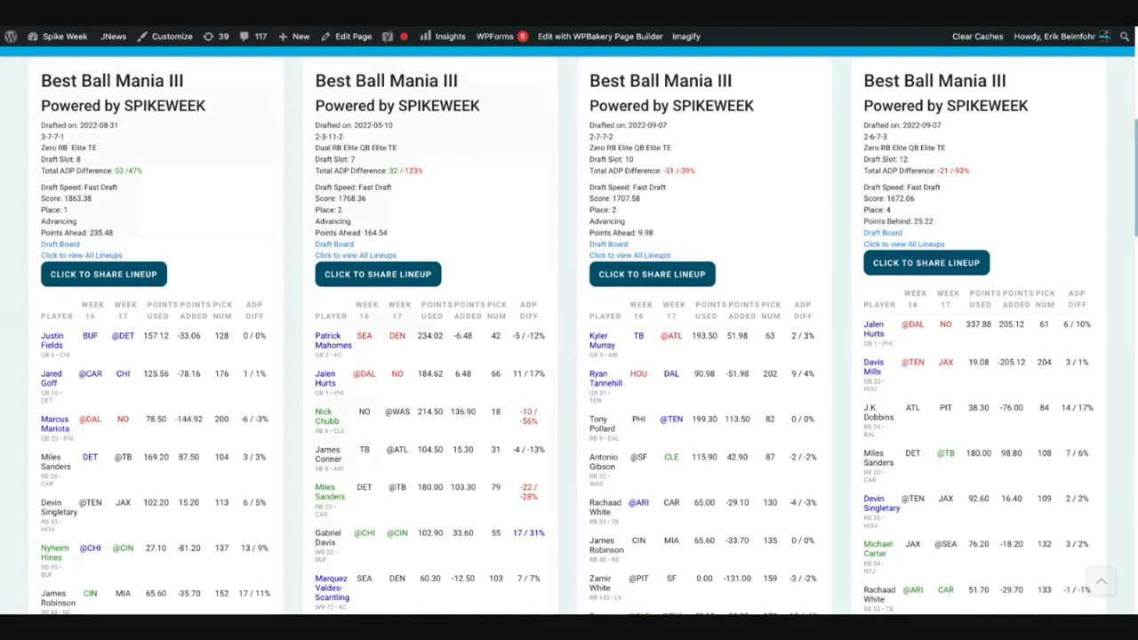
{"action": "scroll", "scroll_direction": "down", "scroll_amount": 3}
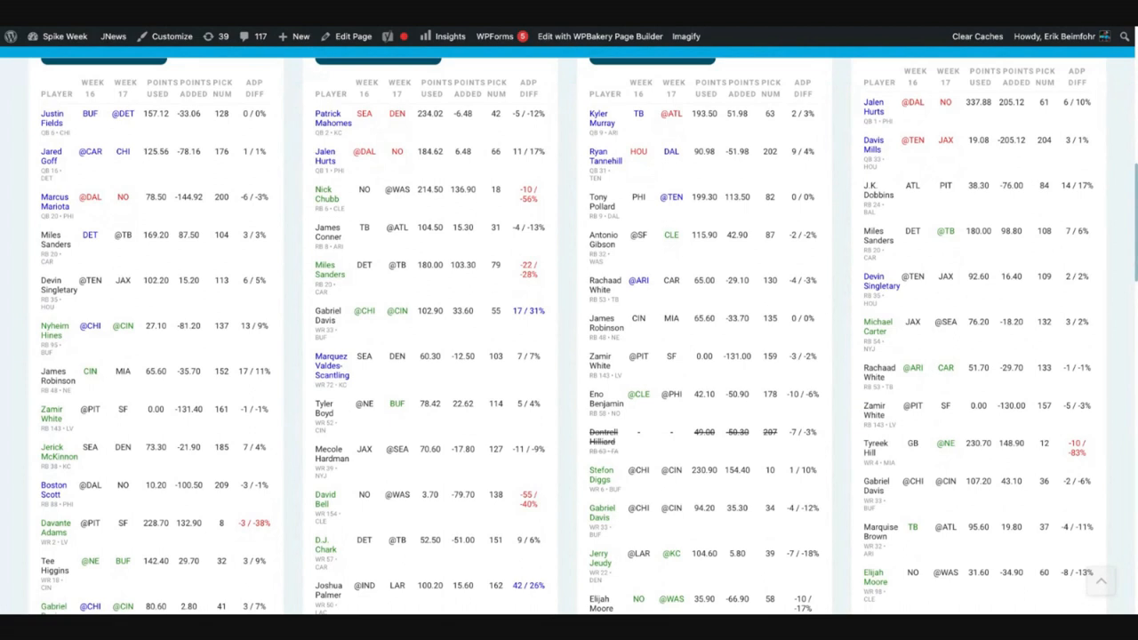
{"action": "mouse_move", "coordinate": [978, 185]}
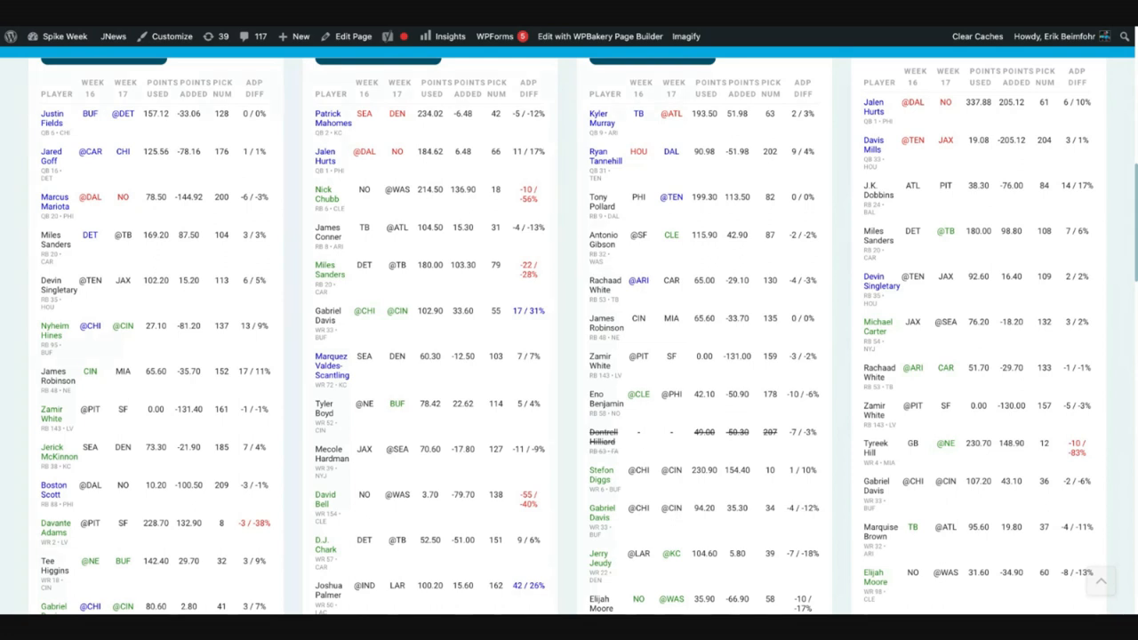
{"action": "mouse_move", "coordinate": [836, 238]}
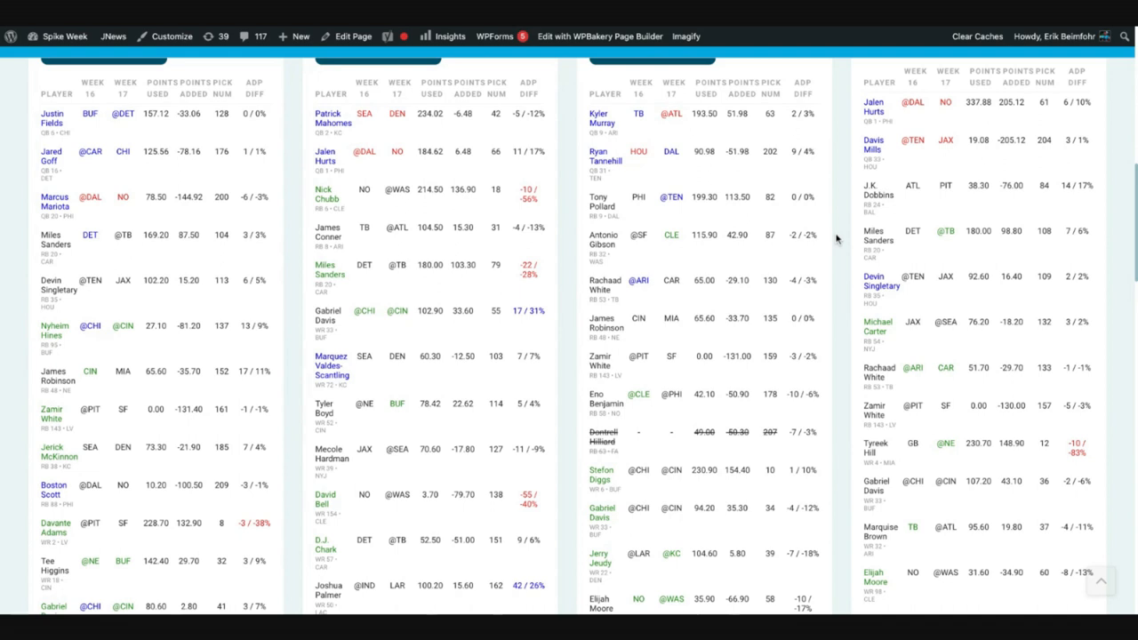
{"action": "mouse_move", "coordinate": [836, 239]}
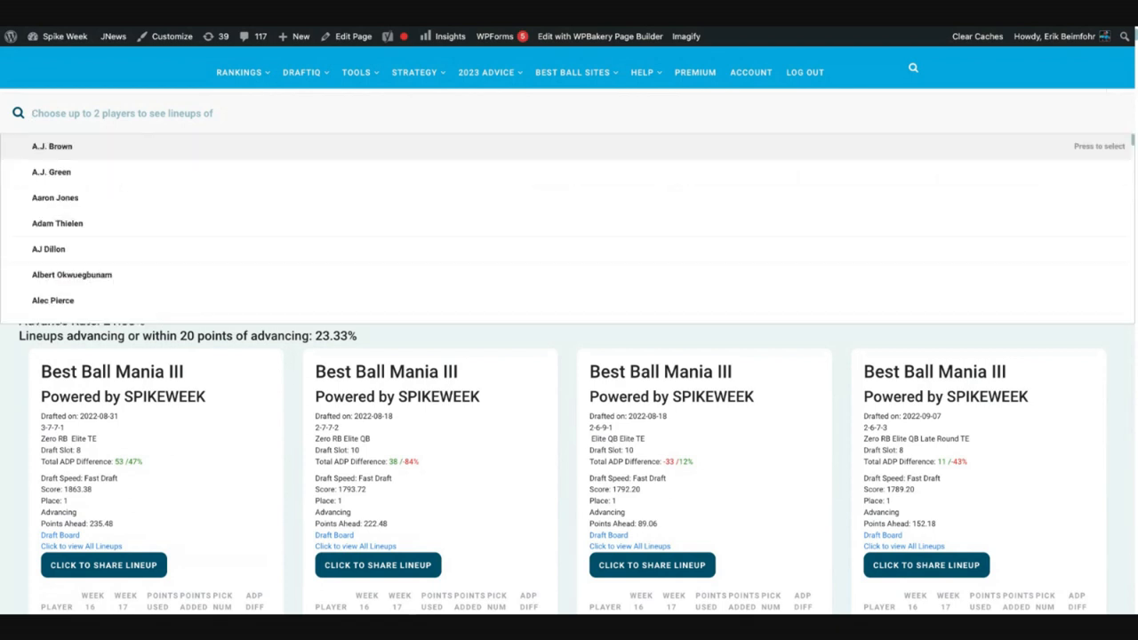
{"action": "type", "text": "kelce"}
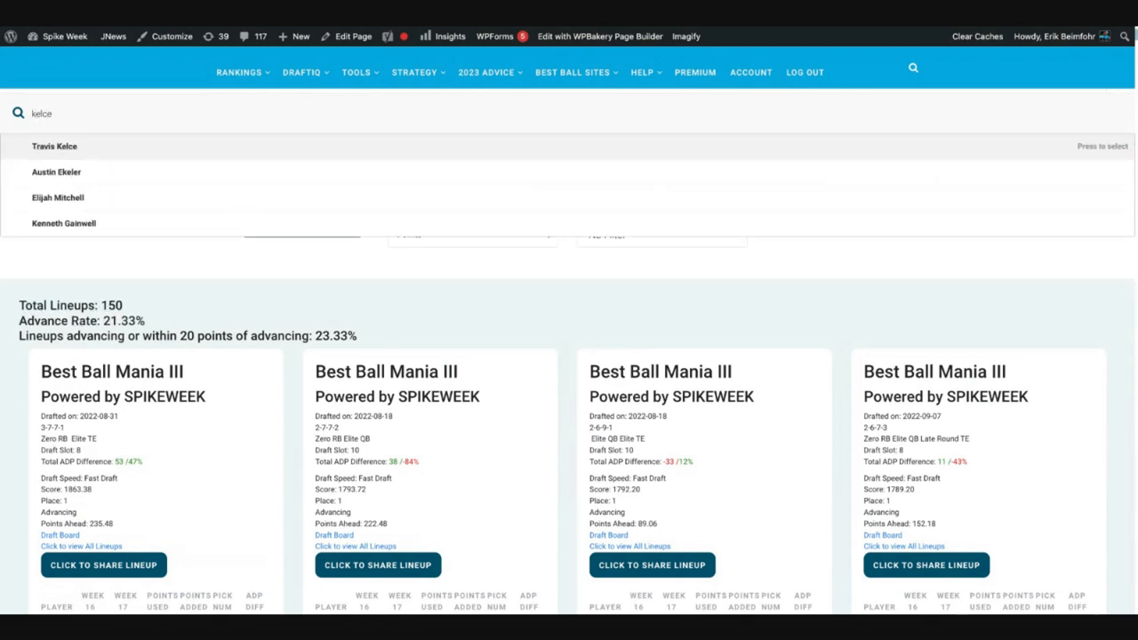
{"action": "left_click", "coordinate": [55, 146]}
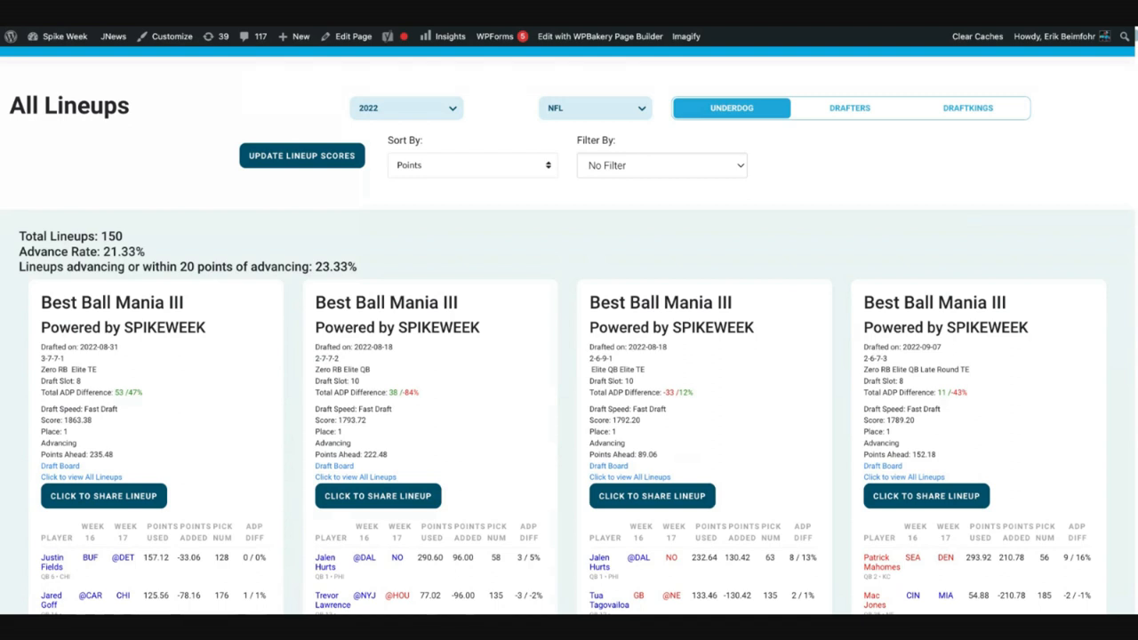
{"action": "left_click", "coordinate": [471, 164]}
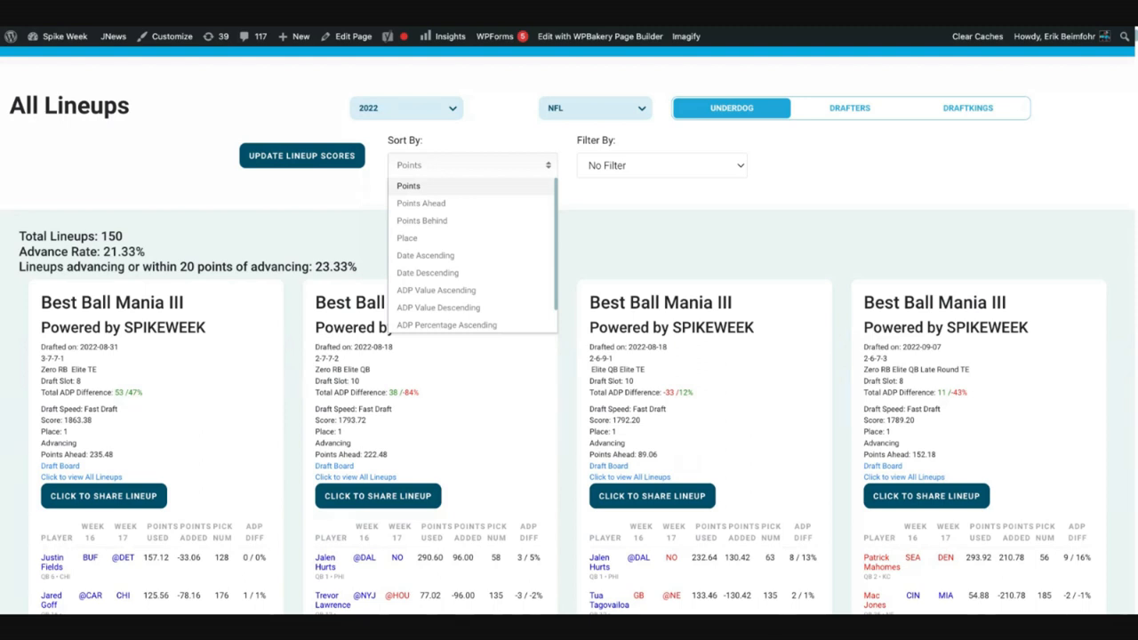
{"action": "mouse_move", "coordinate": [461, 221]}
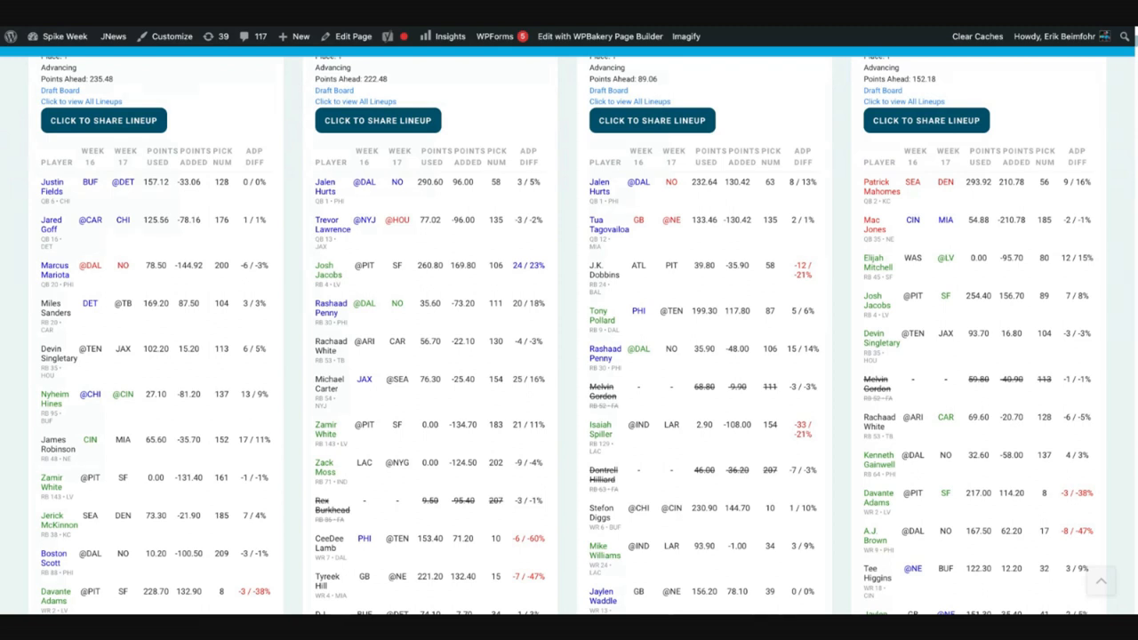
{"action": "mouse_move", "coordinate": [733, 115]}
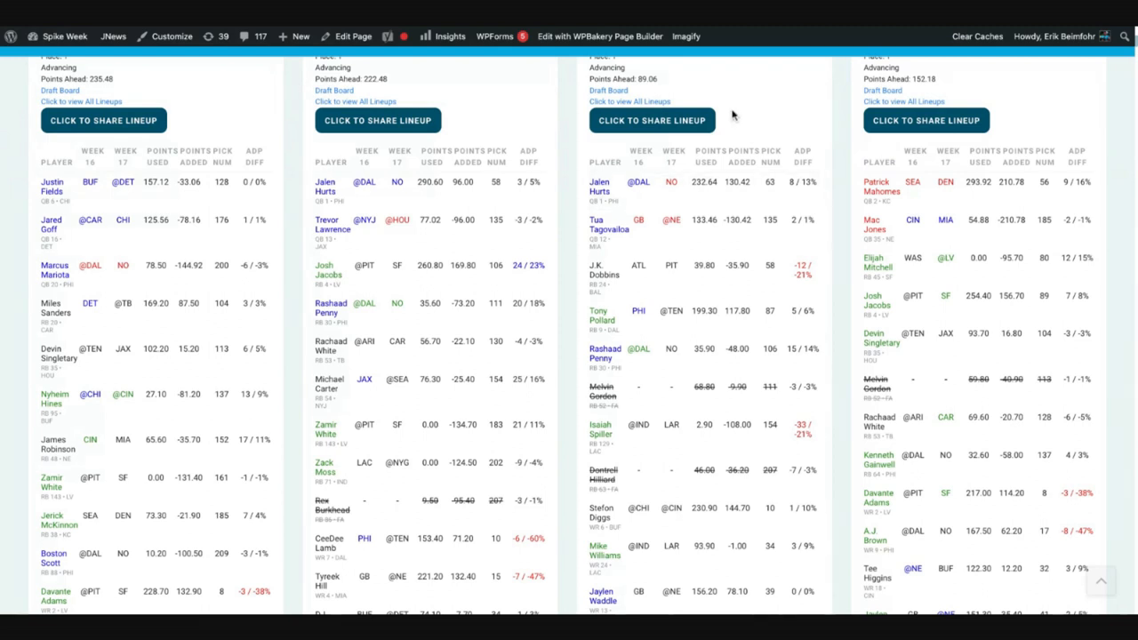
{"action": "mouse_move", "coordinate": [609, 89]}
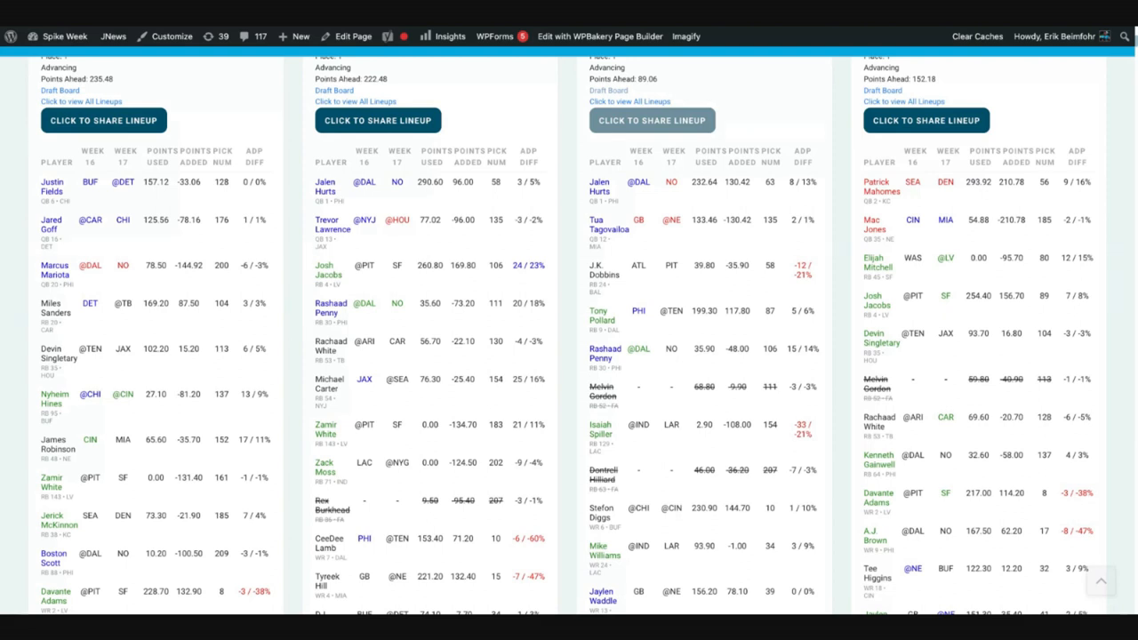
{"action": "mouse_move", "coordinate": [627, 137]}
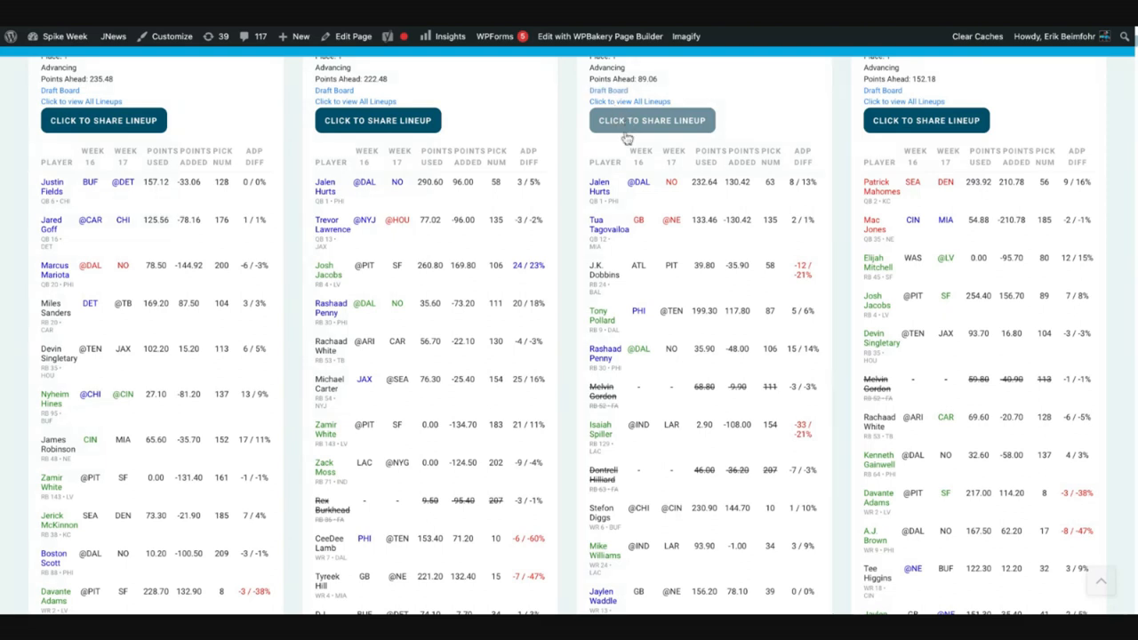